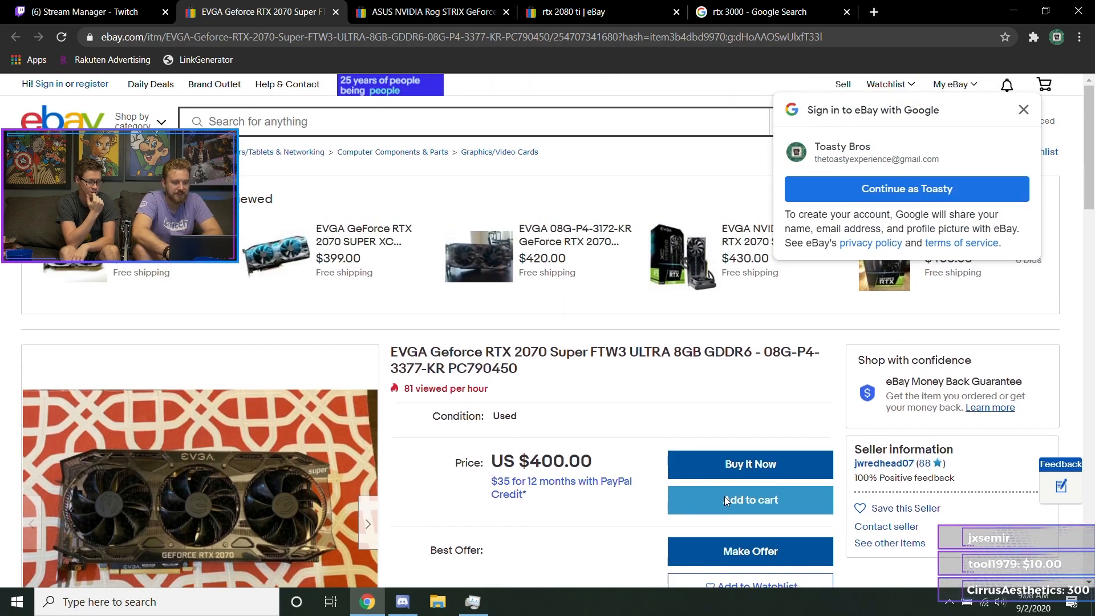
- Switch to the rtx 2080 ti eBay results and scroll through the listed cards
{"action": "left_click", "coordinate": [475, 12]}
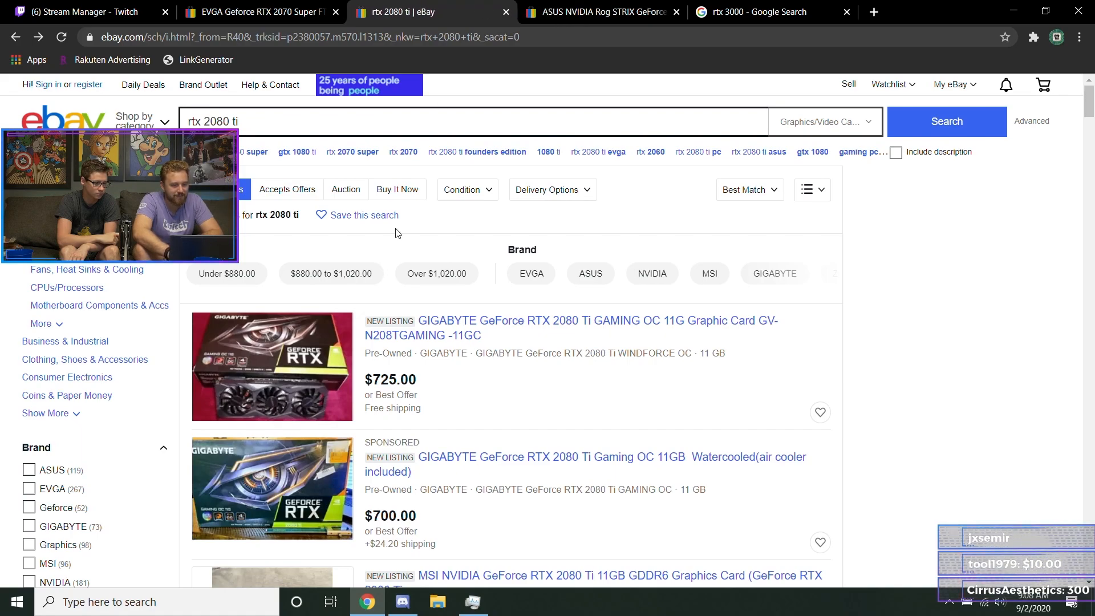
{"action": "scroll", "scroll_direction": "down", "scroll_amount": 3}
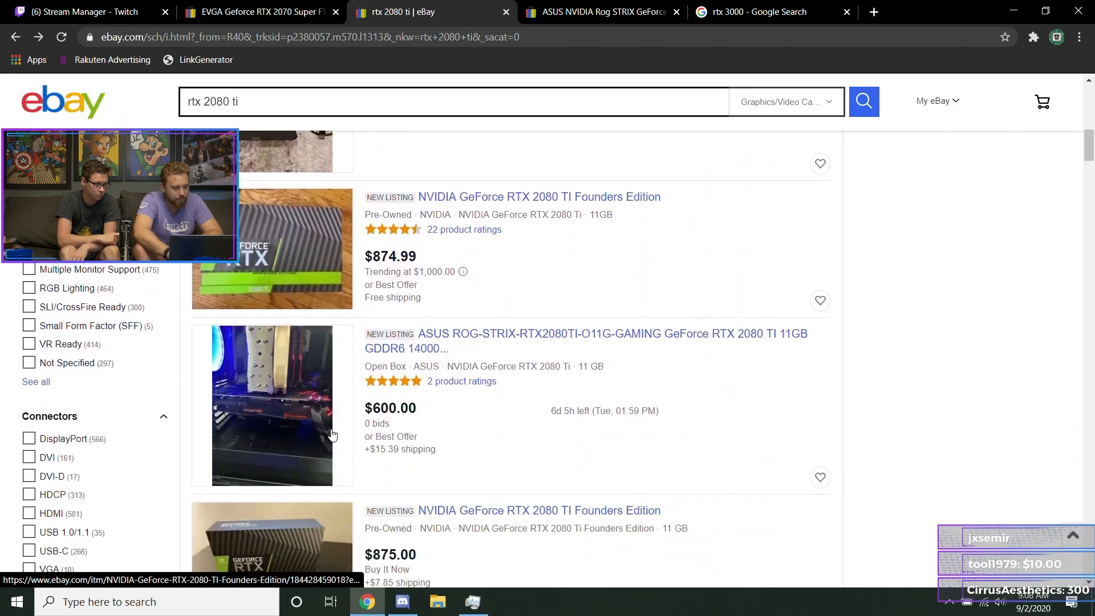
{"action": "scroll", "scroll_direction": "down", "scroll_amount": 3}
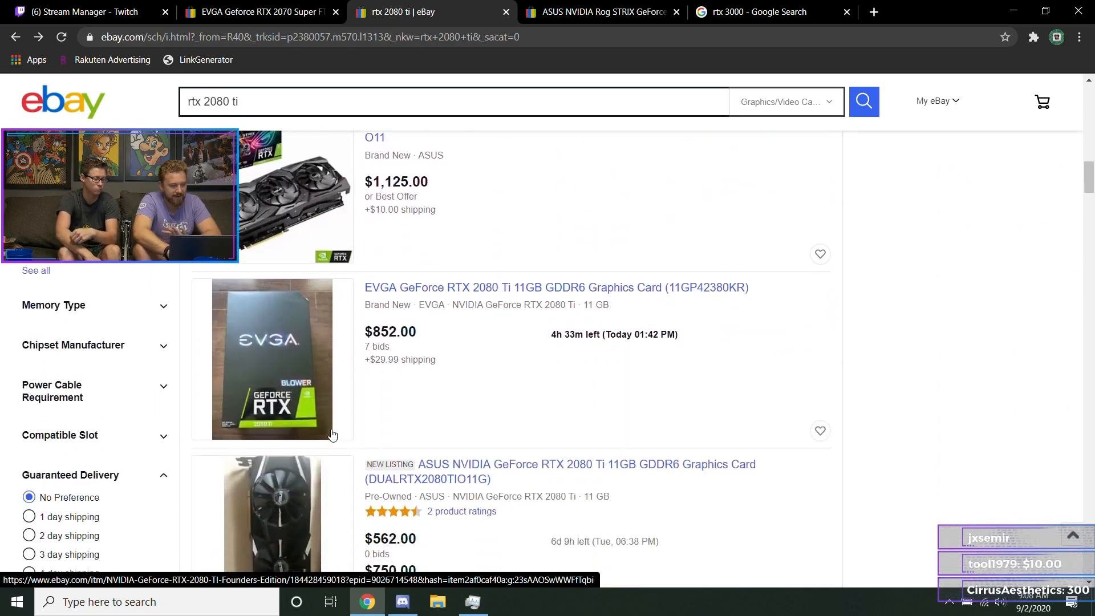
{"action": "scroll", "scroll_direction": "down", "scroll_amount": 3}
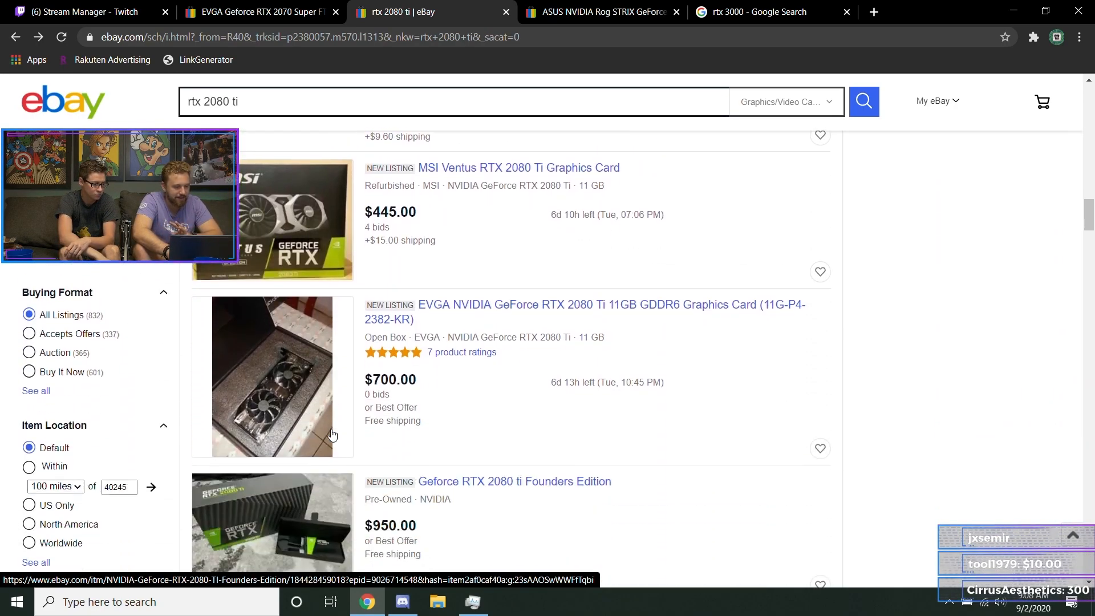
{"action": "scroll", "scroll_direction": "down", "scroll_amount": 3}
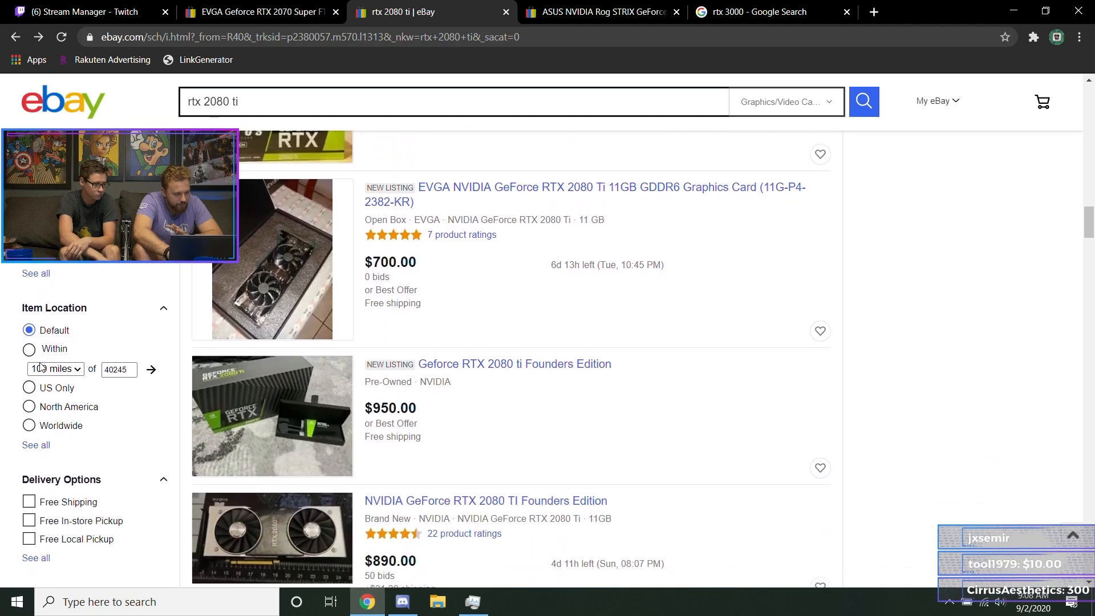
- Filter rtx 2080 ti results to Completed and Sold Items, then browse the sold listings
{"action": "left_click", "coordinate": [29, 408]}
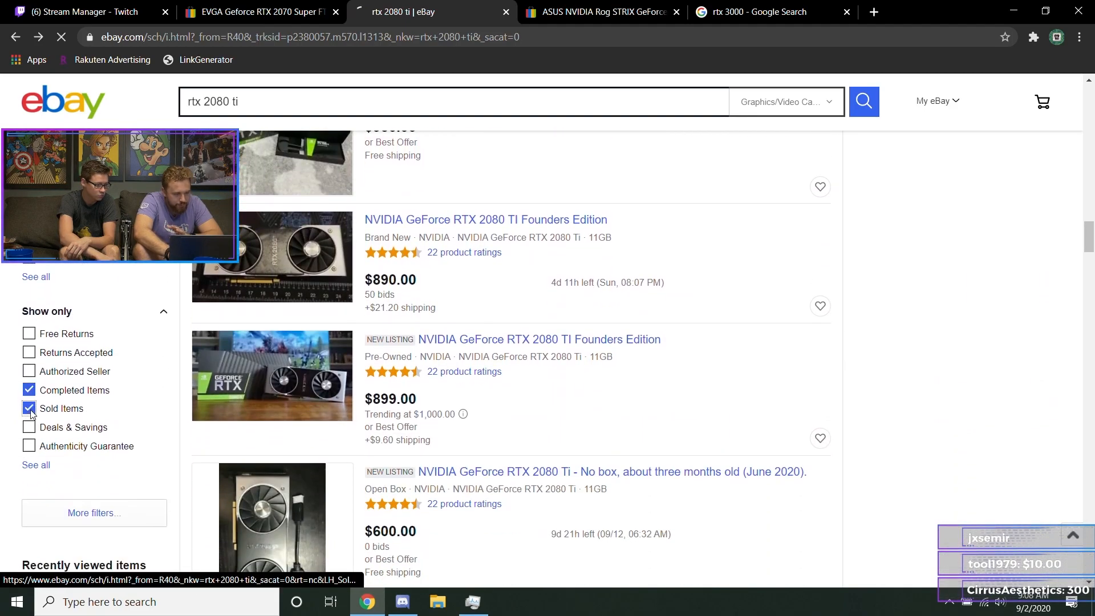
{"action": "left_click", "coordinate": [29, 409]}
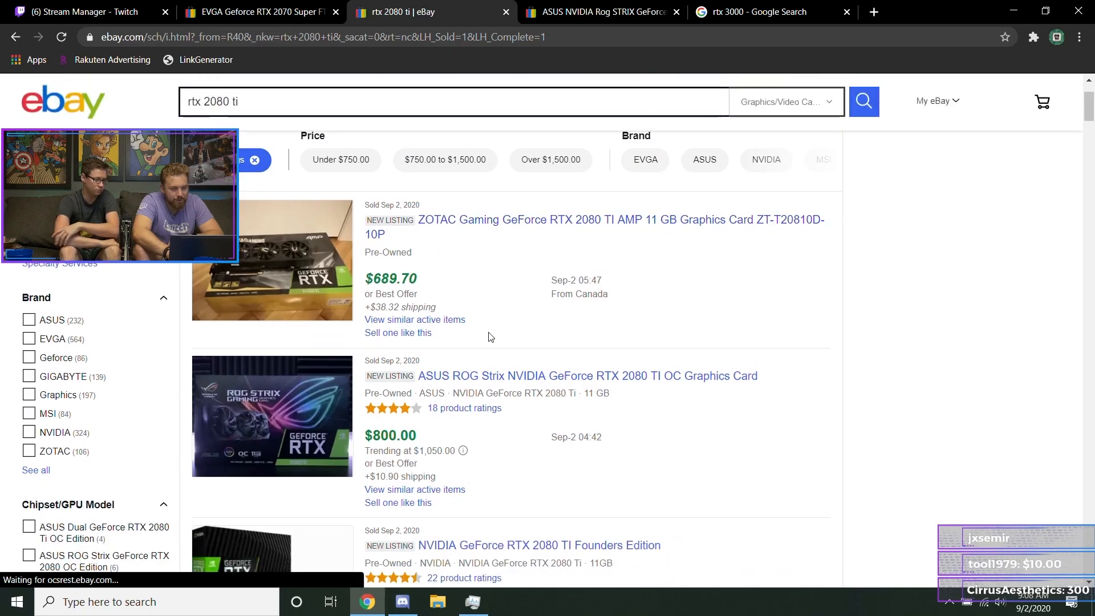
{"action": "mouse_move", "coordinate": [356, 320]}
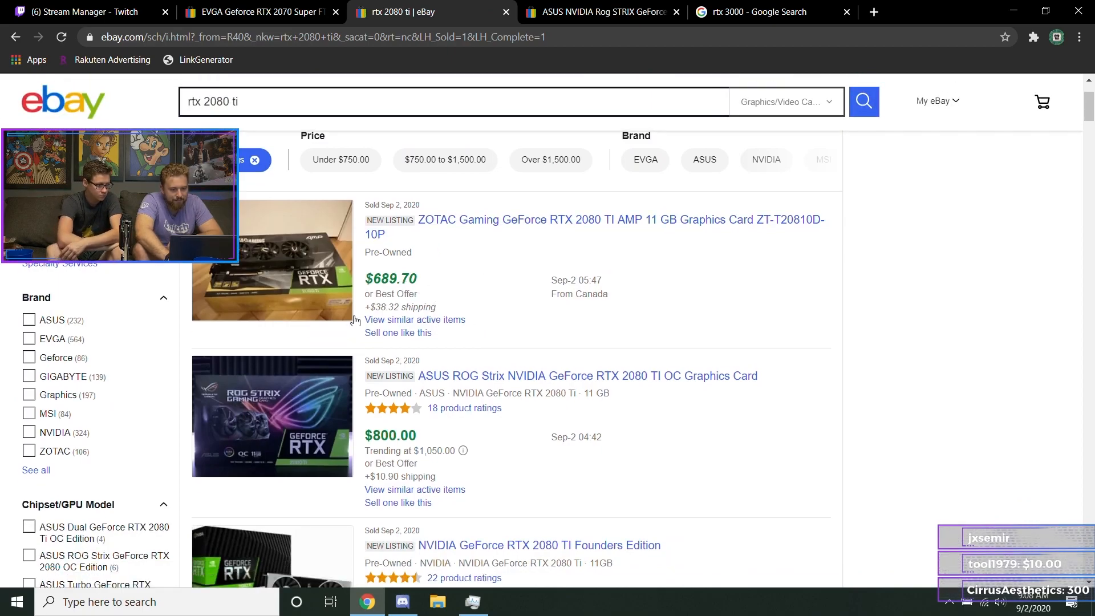
{"action": "scroll", "scroll_direction": "down", "scroll_amount": 3}
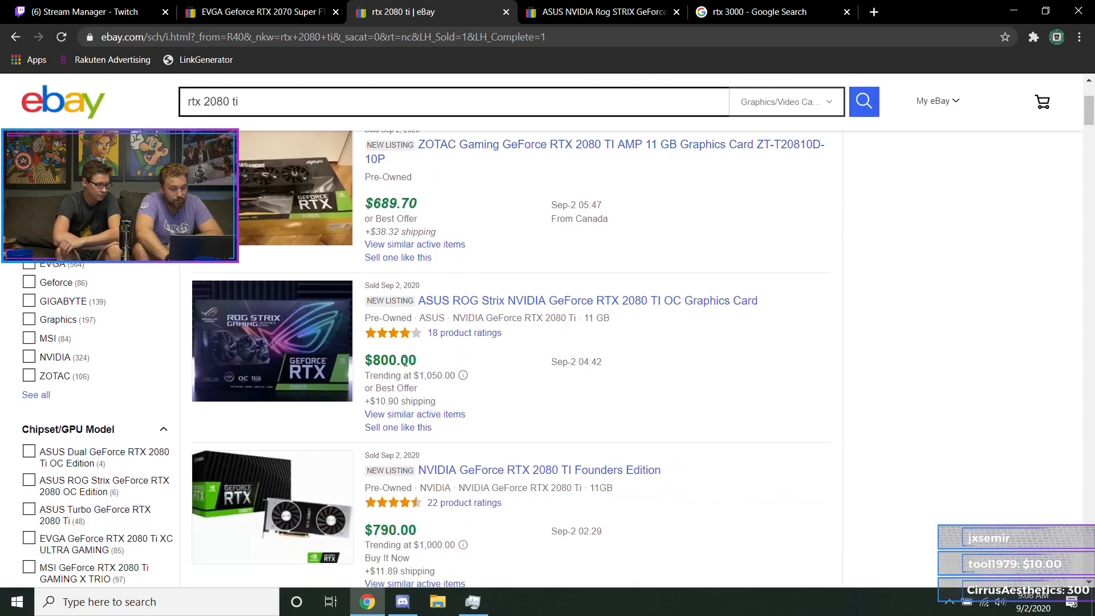
{"action": "scroll", "scroll_direction": "down", "scroll_amount": 3}
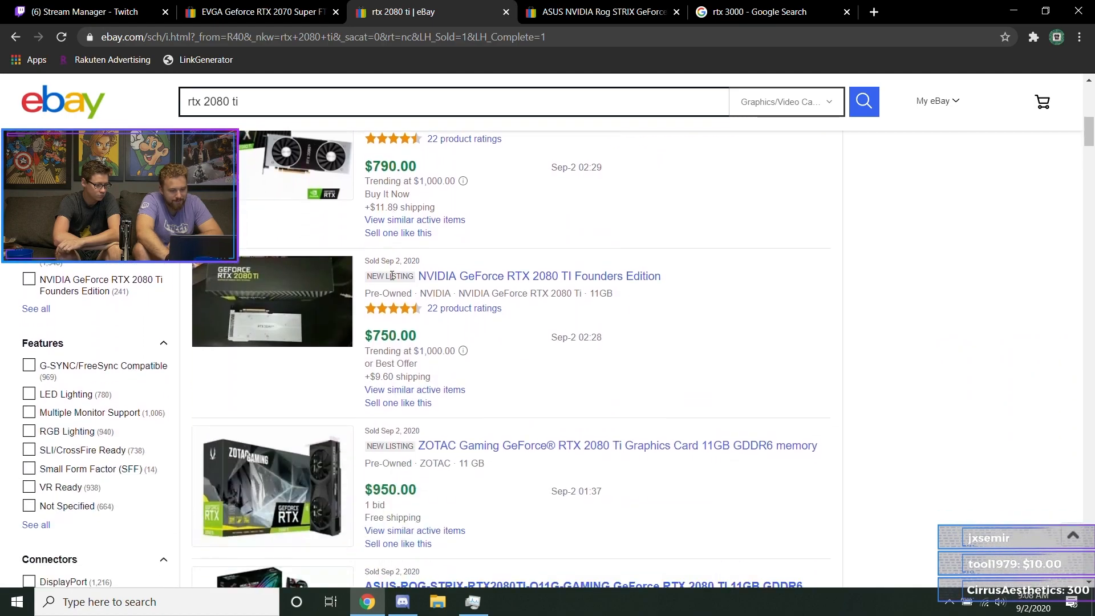
{"action": "scroll", "scroll_direction": "down", "scroll_amount": 3}
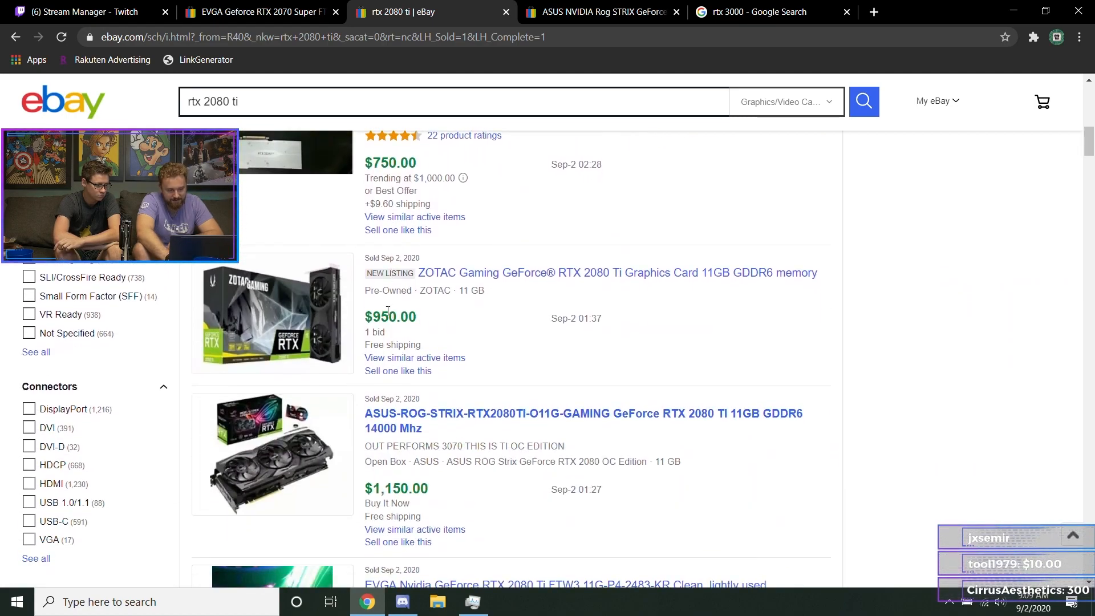
{"action": "scroll", "scroll_direction": "down", "scroll_amount": 3}
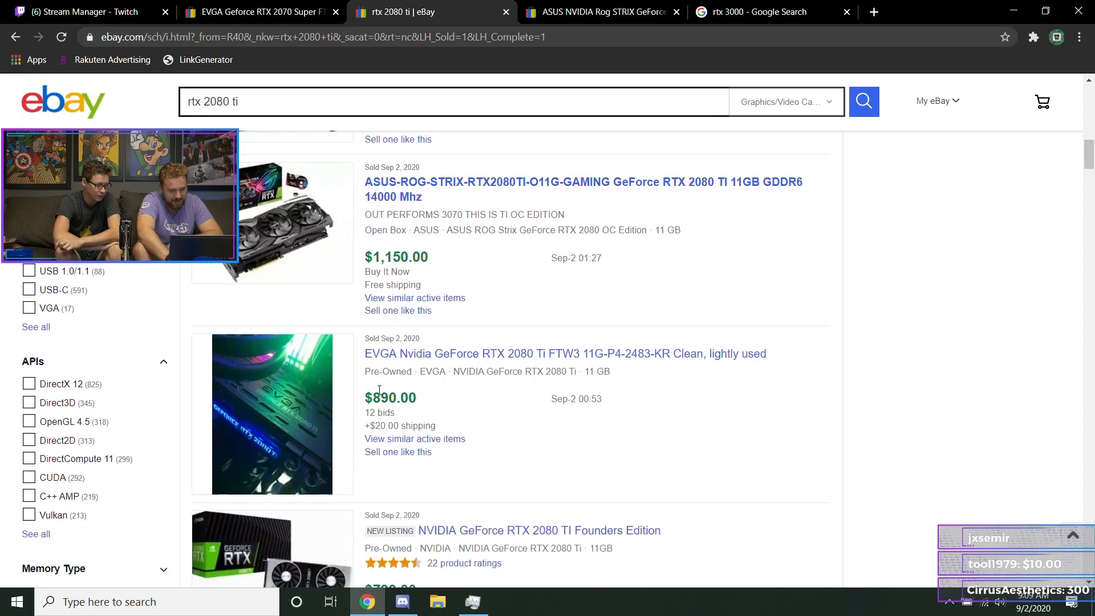
{"action": "scroll", "scroll_direction": "down", "scroll_amount": 3}
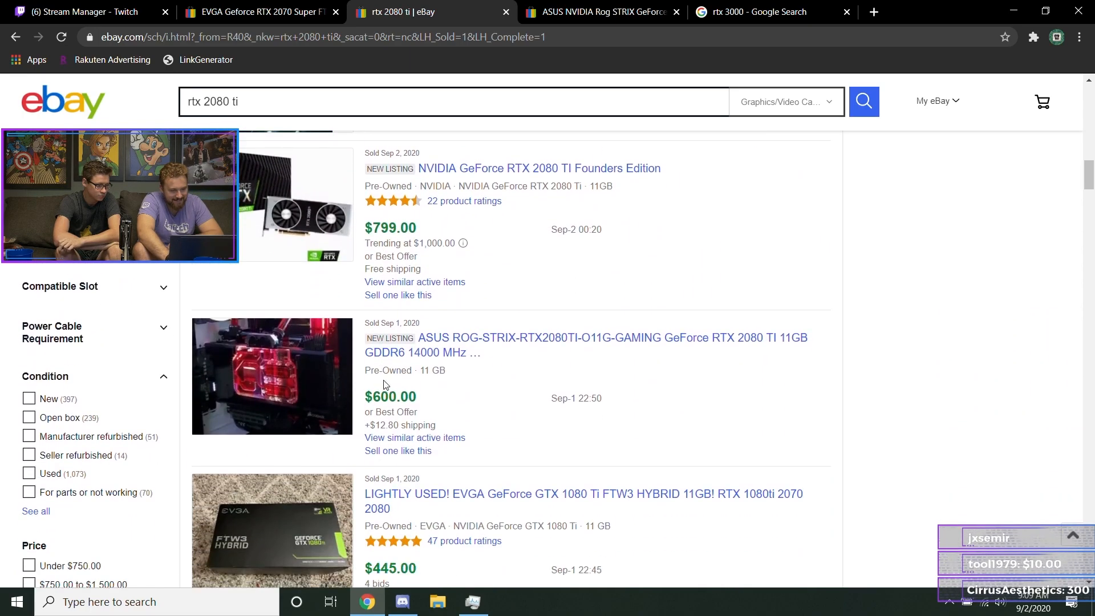
{"action": "mouse_move", "coordinate": [498, 369]}
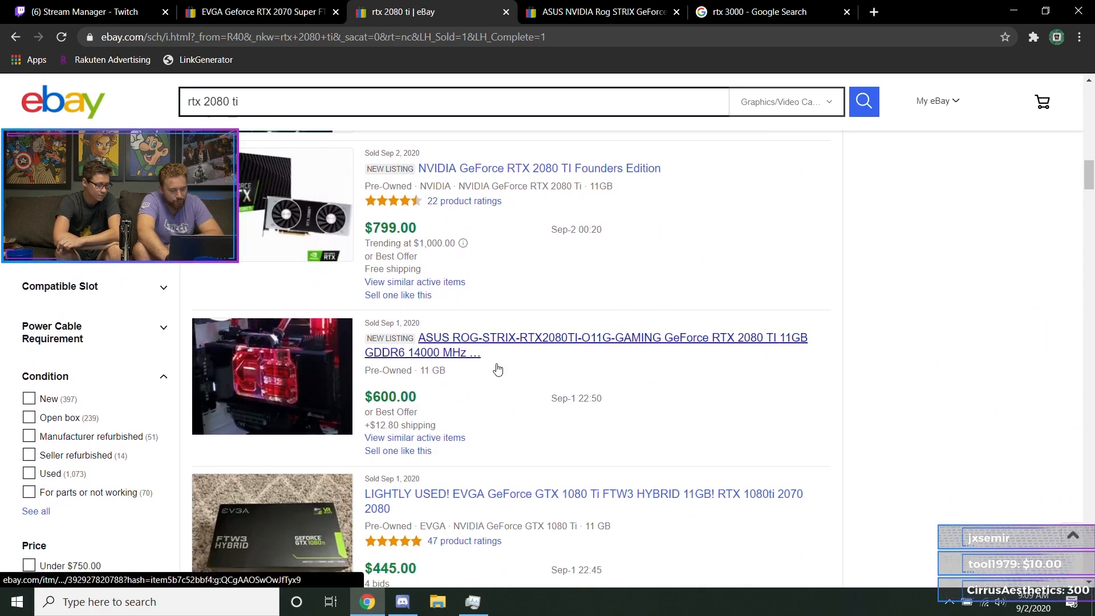
{"action": "scroll", "scroll_direction": "down", "scroll_amount": 3}
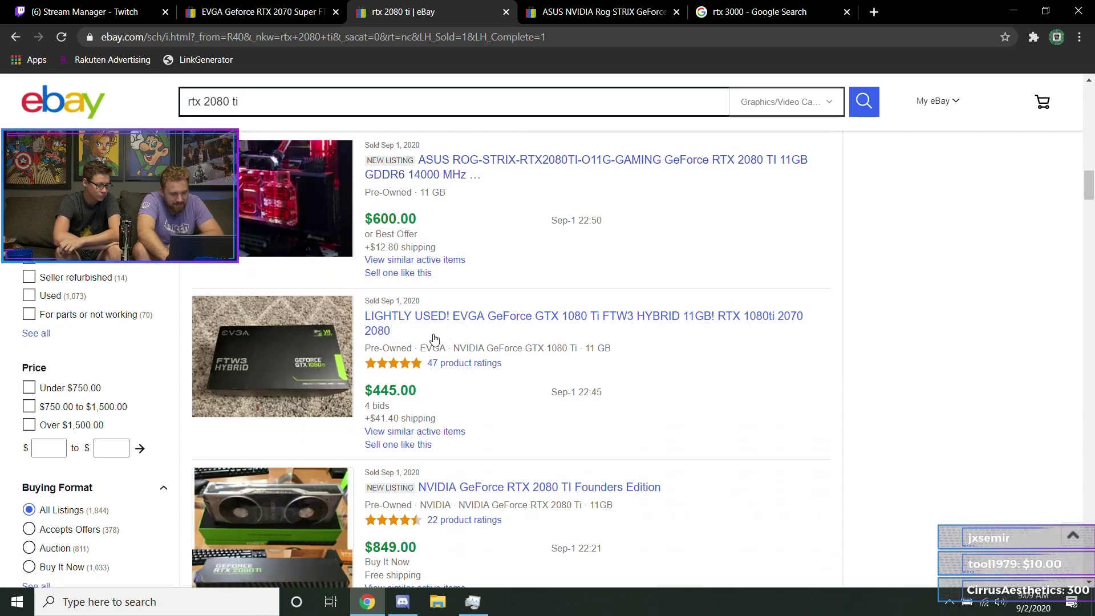
{"action": "scroll", "scroll_direction": "down", "scroll_amount": 3}
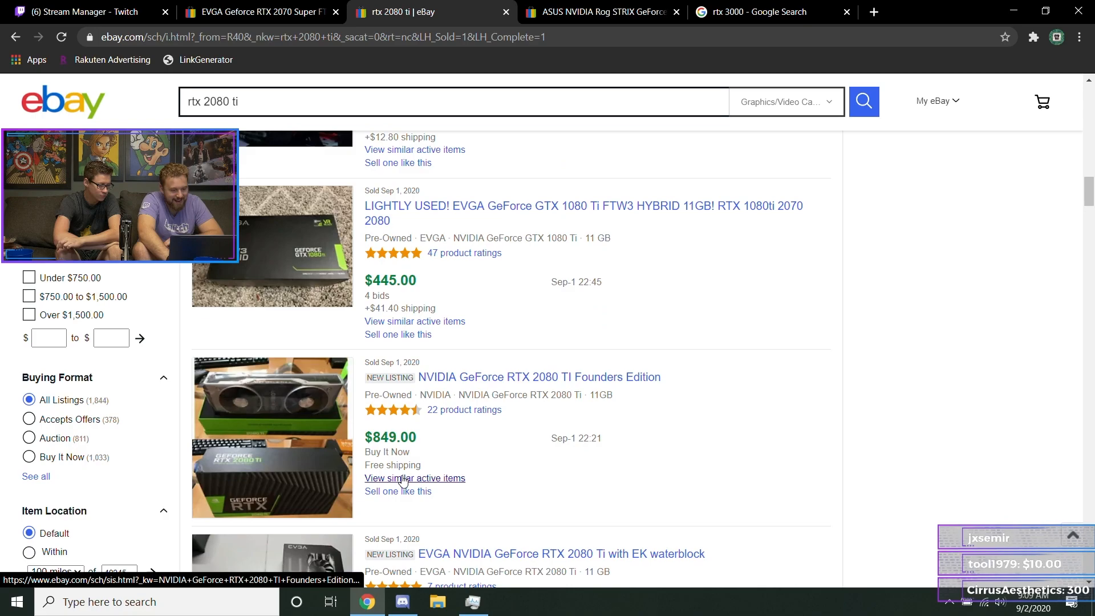
{"action": "scroll", "scroll_direction": "down", "scroll_amount": 3}
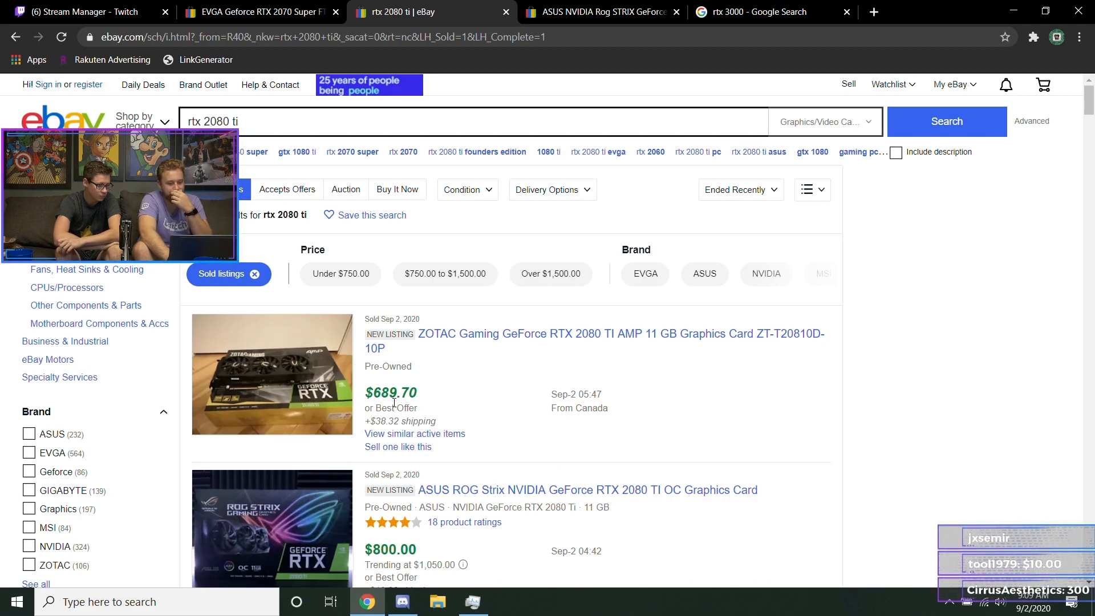
{"action": "mouse_move", "coordinate": [398, 447]}
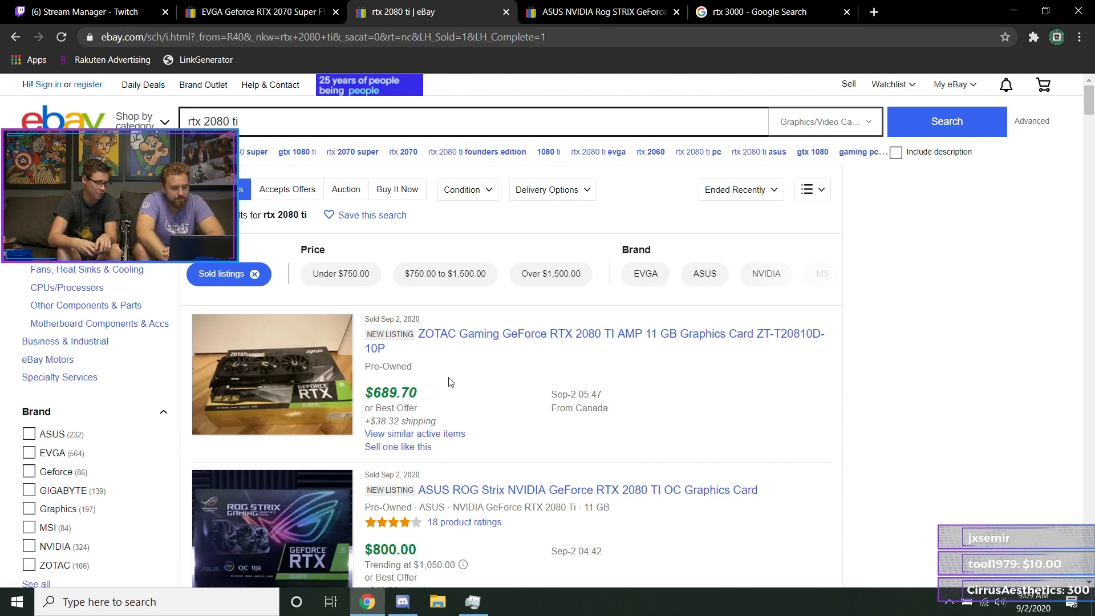
- Browse sold RTX 2080 Ti prices ($669–$950), then switch to the EVGA 2070 Super listing
{"action": "scroll", "scroll_direction": "down", "scroll_amount": 3}
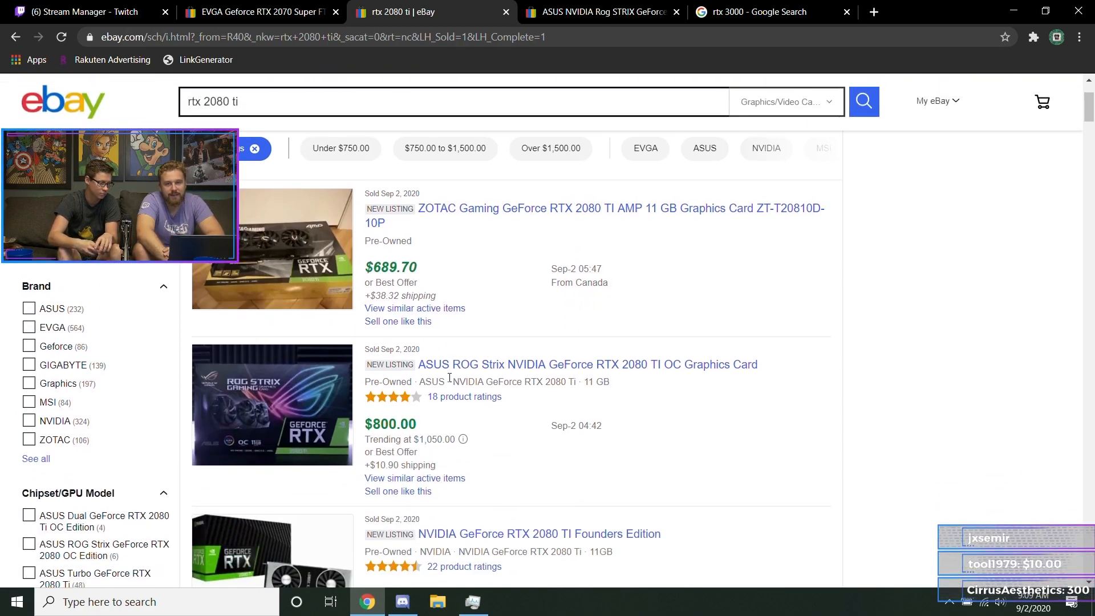
{"action": "scroll", "scroll_direction": "down", "scroll_amount": 3}
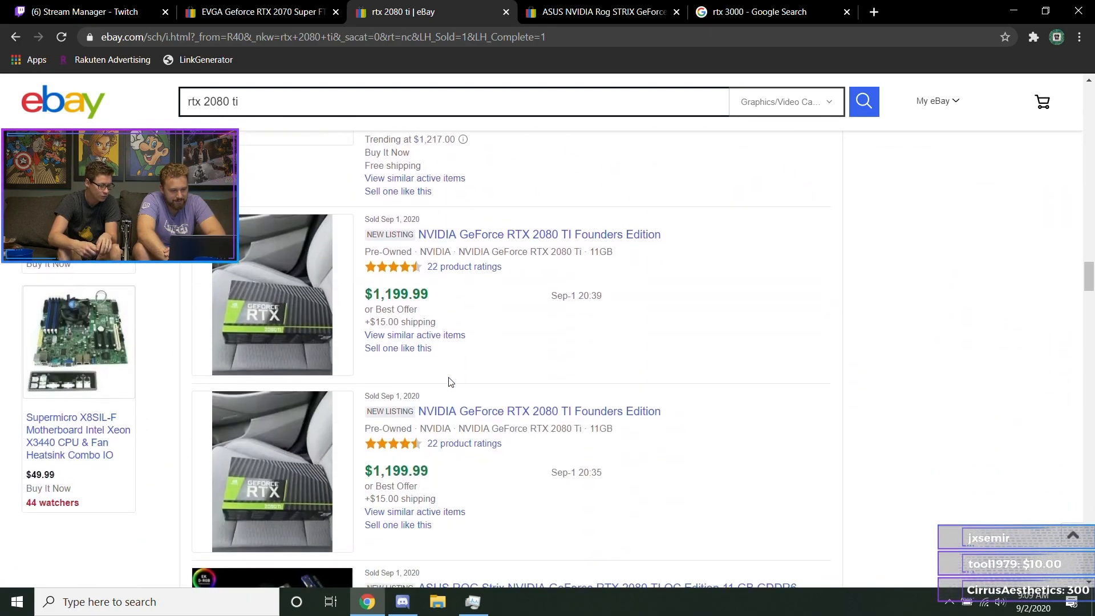
{"action": "scroll", "scroll_direction": "down", "scroll_amount": 3}
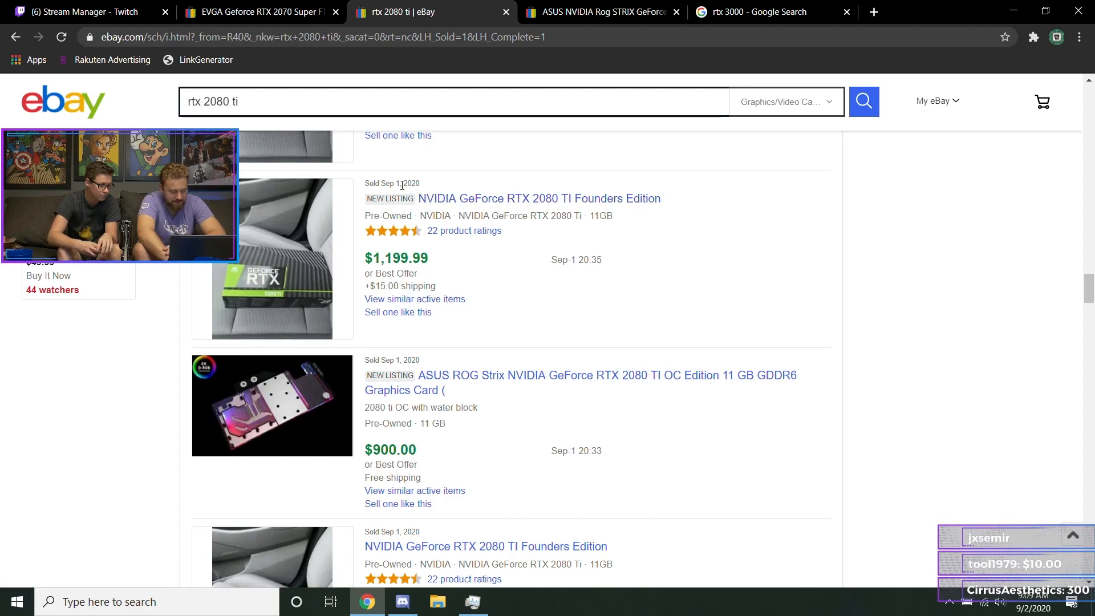
{"action": "scroll", "scroll_direction": "down", "scroll_amount": 3}
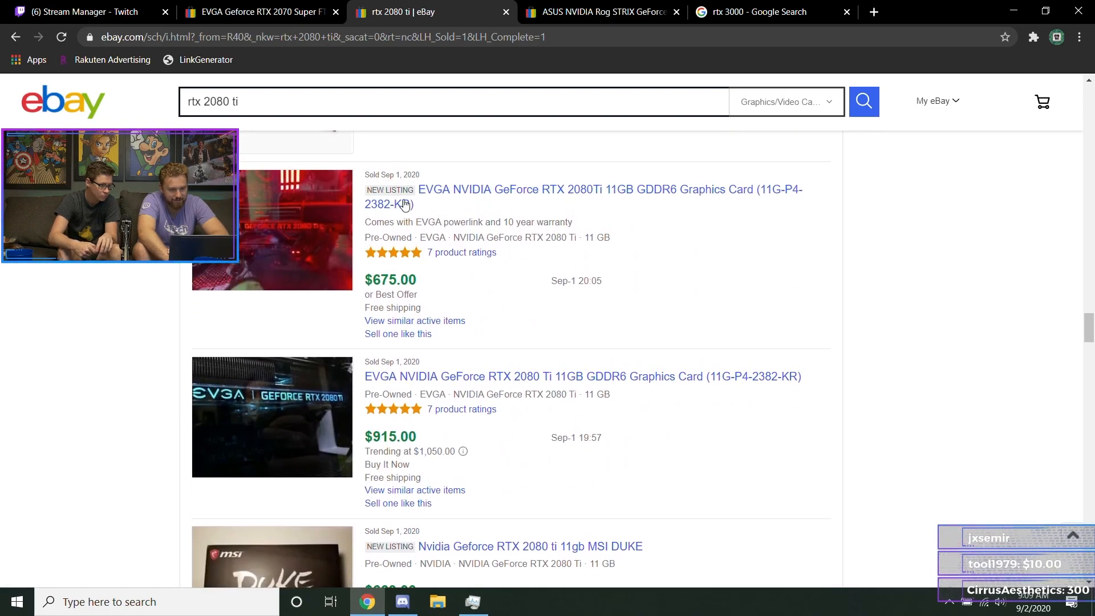
{"action": "mouse_move", "coordinate": [466, 408]}
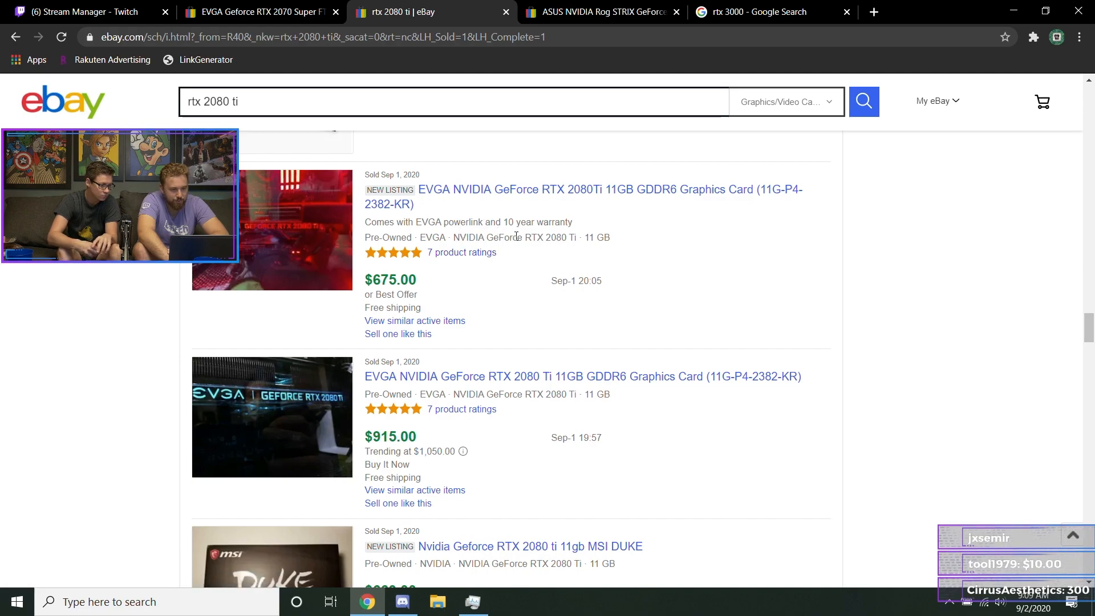
{"action": "scroll", "scroll_direction": "down", "scroll_amount": 3}
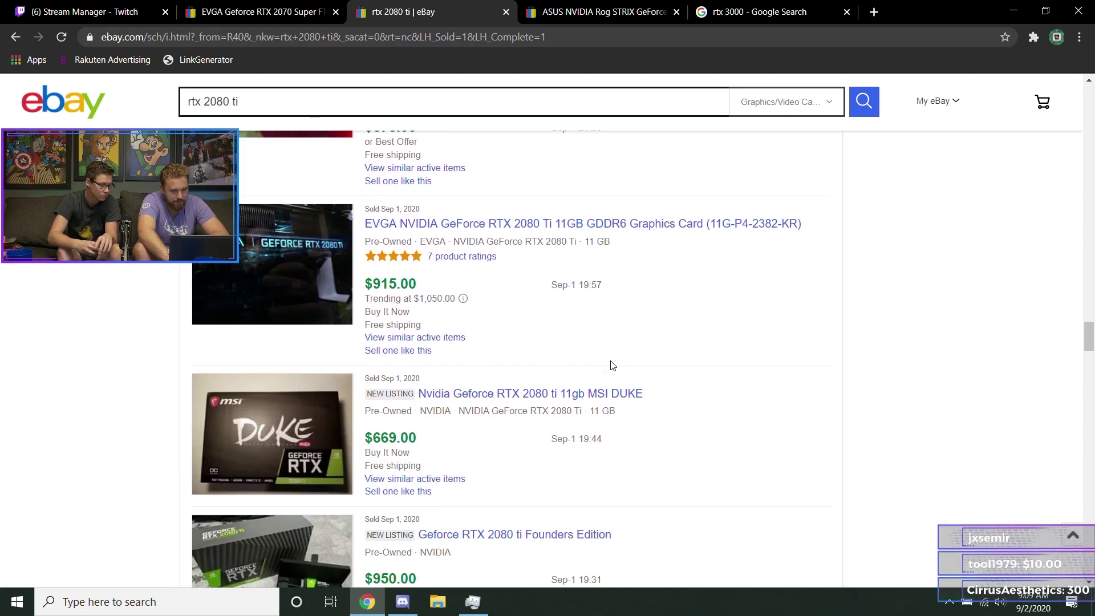
{"action": "scroll", "scroll_direction": "down", "scroll_amount": 3}
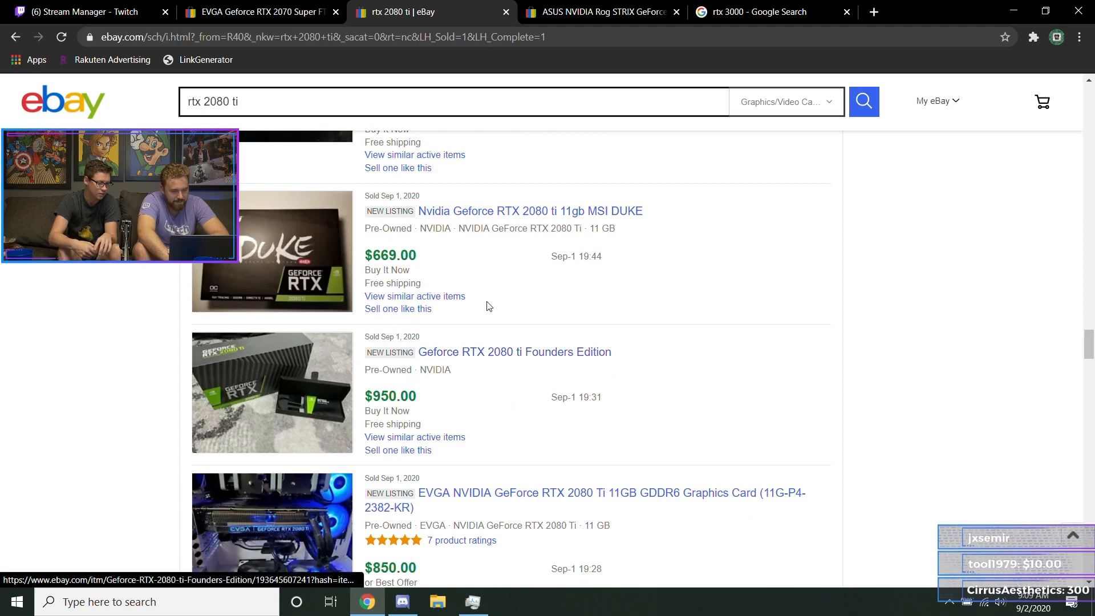
{"action": "mouse_move", "coordinate": [410, 249]}
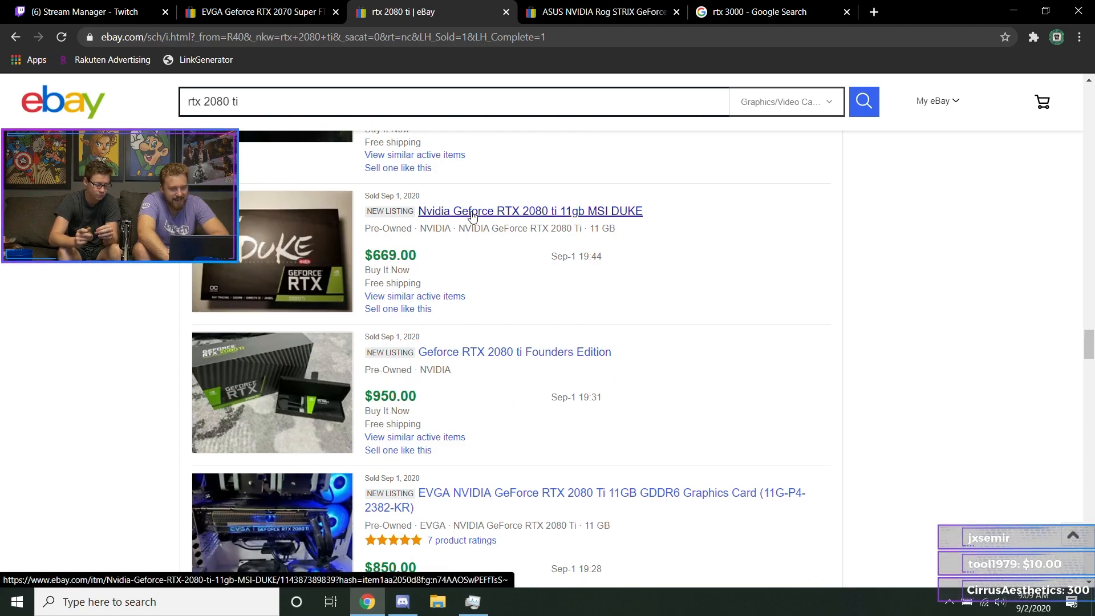
{"action": "mouse_move", "coordinate": [655, 141]}
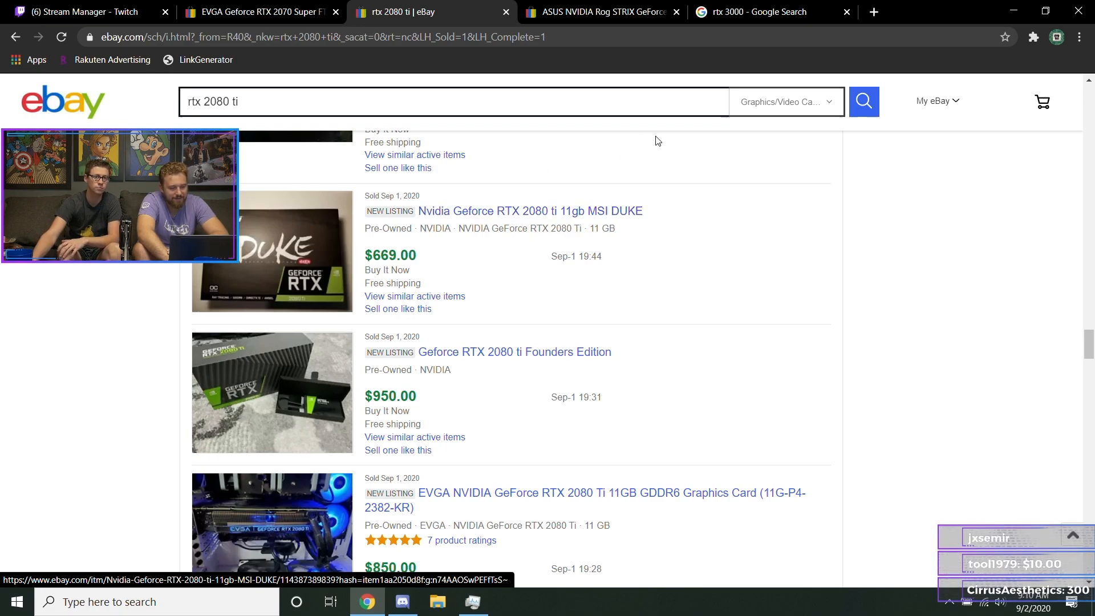
{"action": "left_click", "coordinate": [258, 12]}
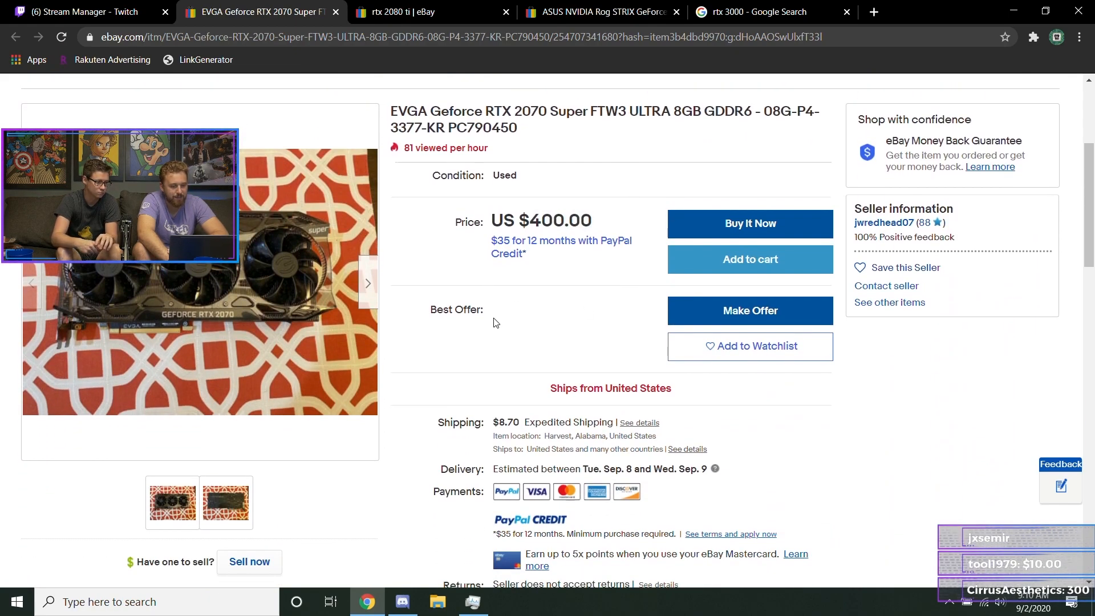
- Leave the $400 EVGA 2070 Super listing and scroll the sold RTX 2080 Ti results
{"action": "left_click", "coordinate": [398, 12]}
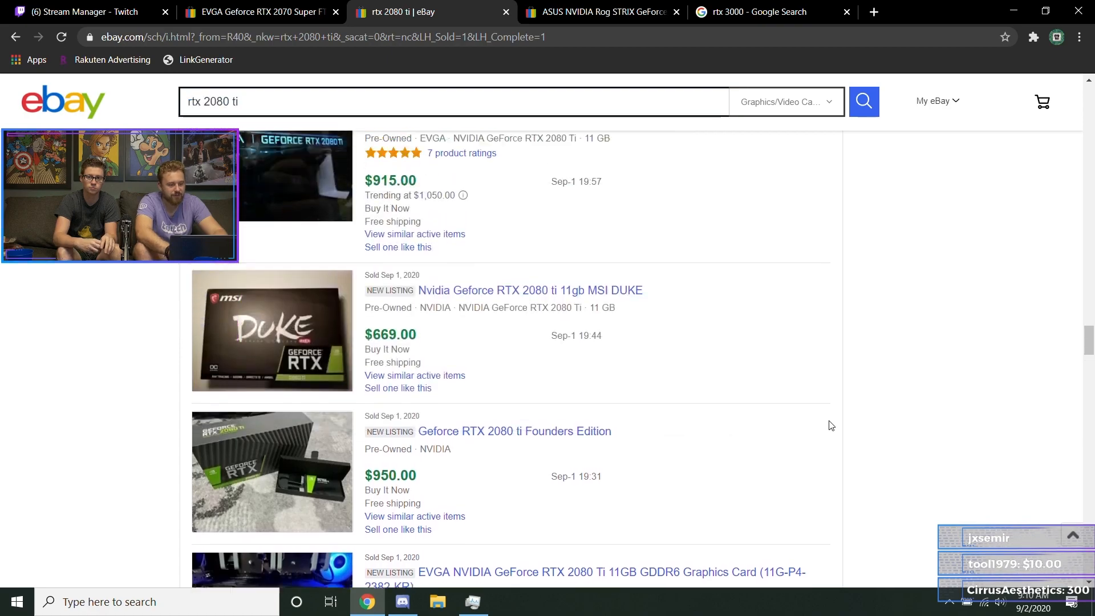
{"action": "scroll", "scroll_direction": "down", "scroll_amount": 3}
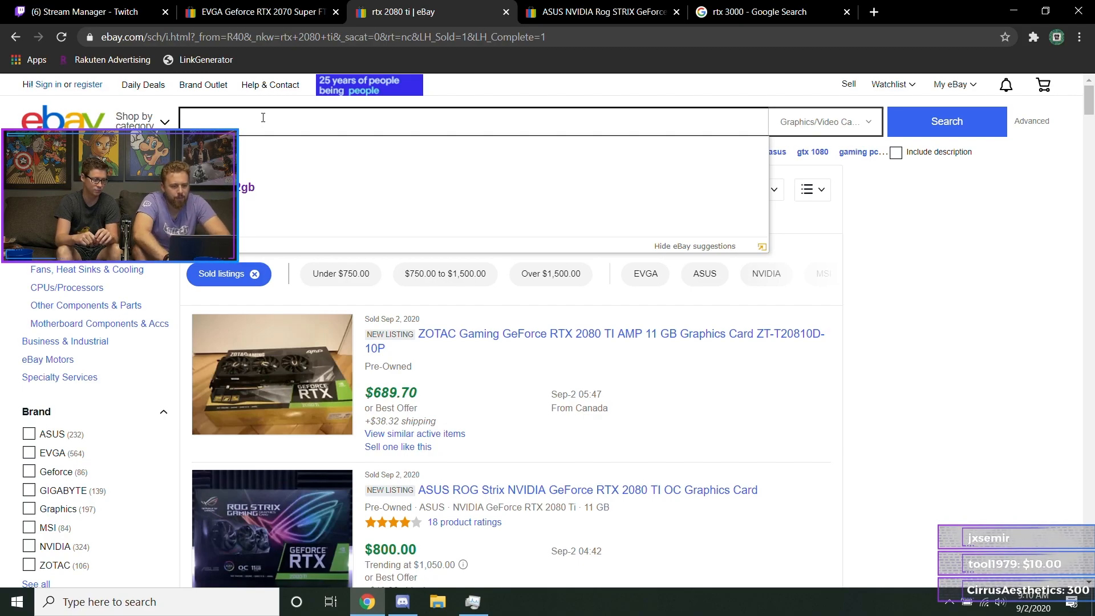
- Read The Verge's RTX 3080 launch article from the rtx 3000 Google results, then return to eBay
{"action": "left_click", "coordinate": [760, 12]}
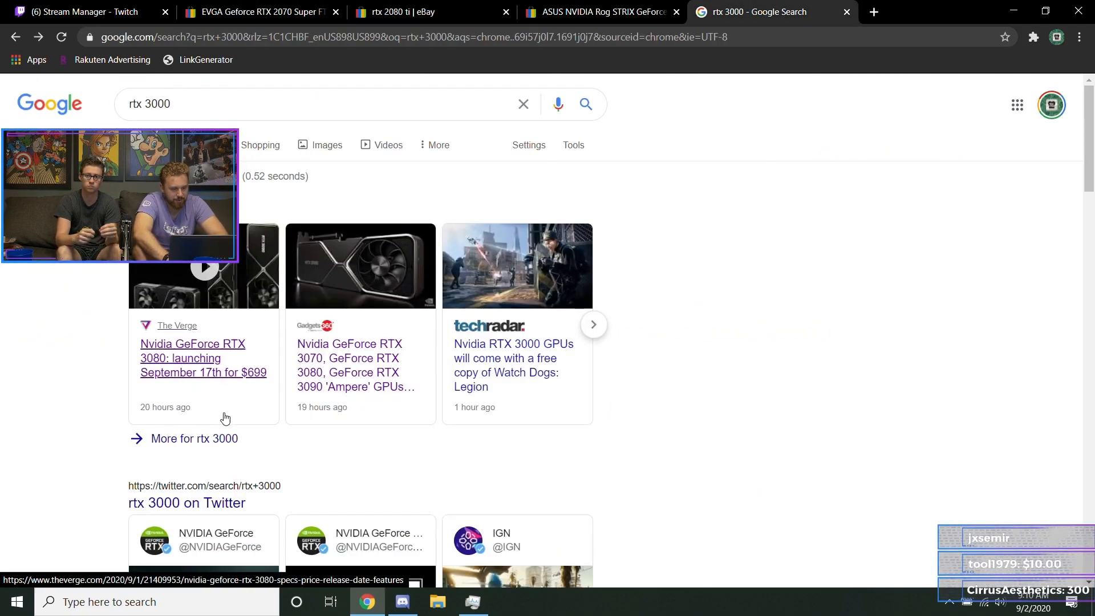
{"action": "left_click", "coordinate": [202, 358]}
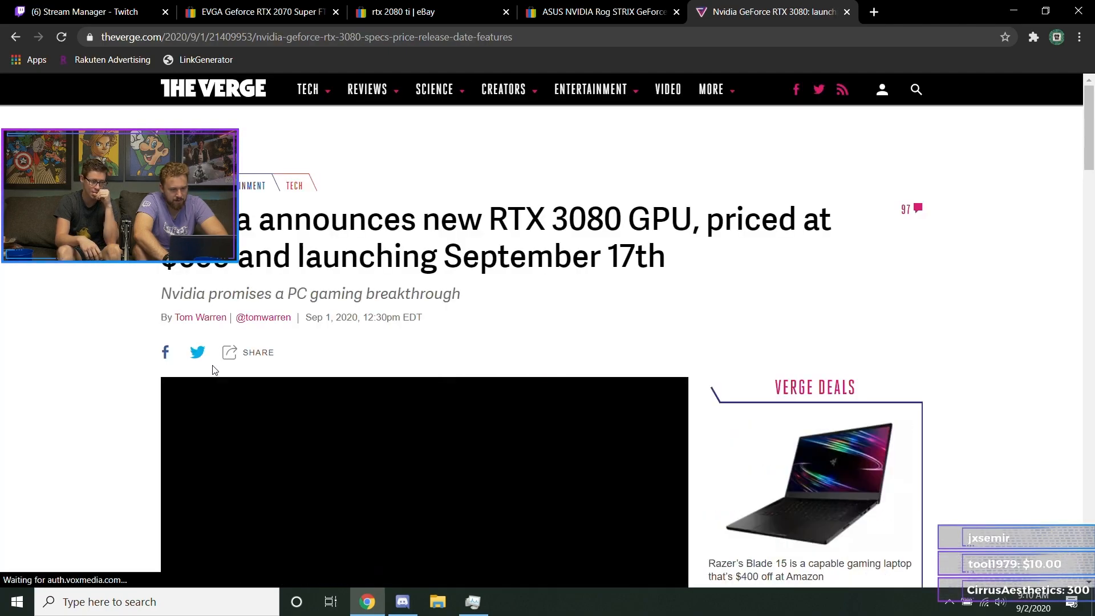
{"action": "scroll", "scroll_direction": "down", "scroll_amount": 3}
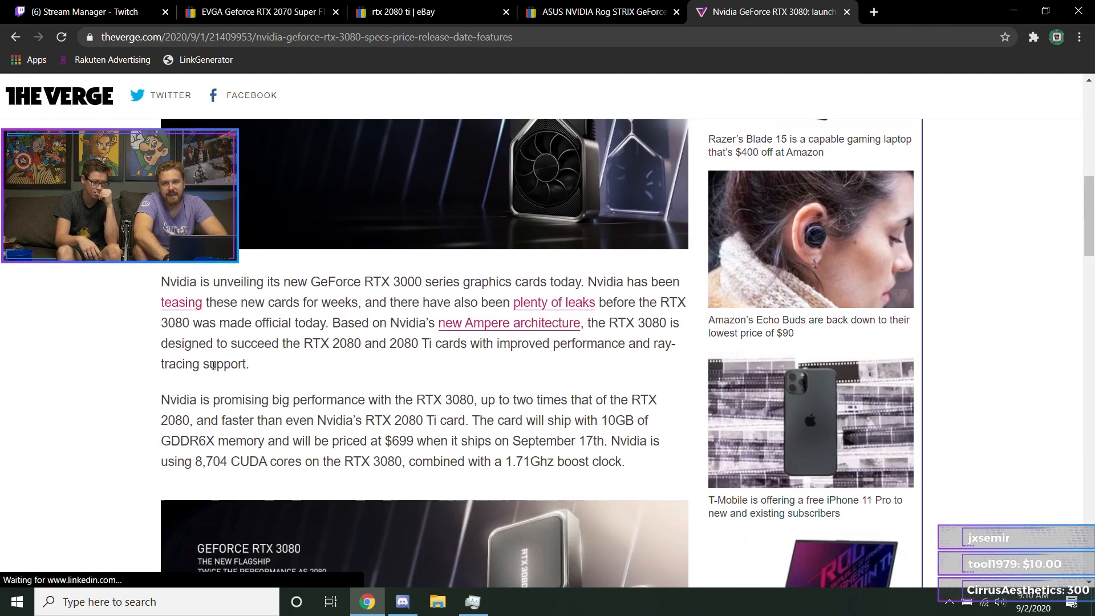
{"action": "scroll", "scroll_direction": "down", "scroll_amount": 3}
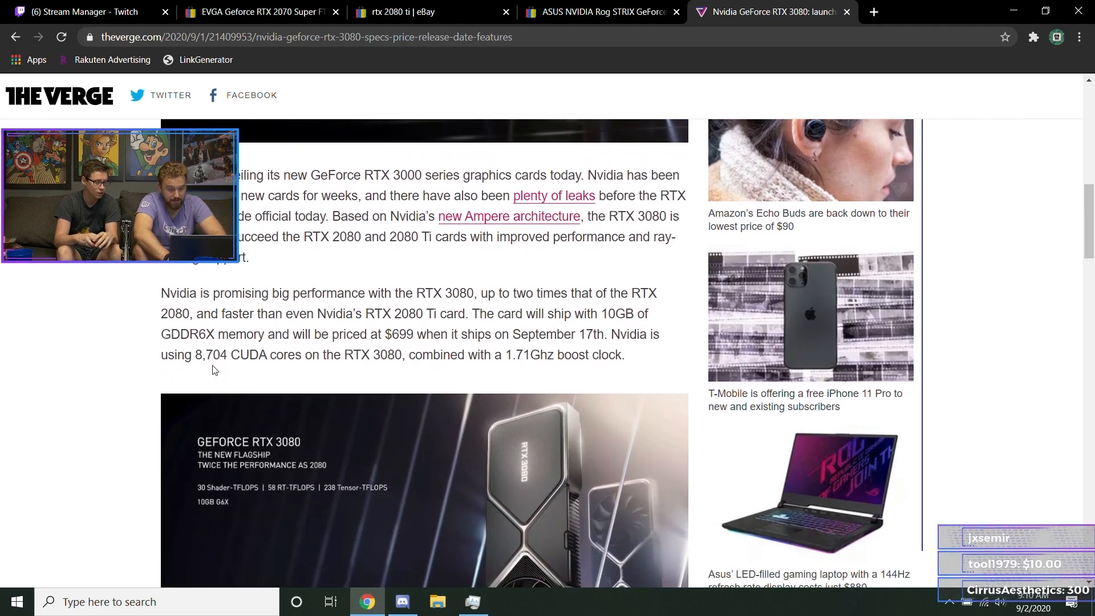
{"action": "scroll", "scroll_direction": "down", "scroll_amount": 3}
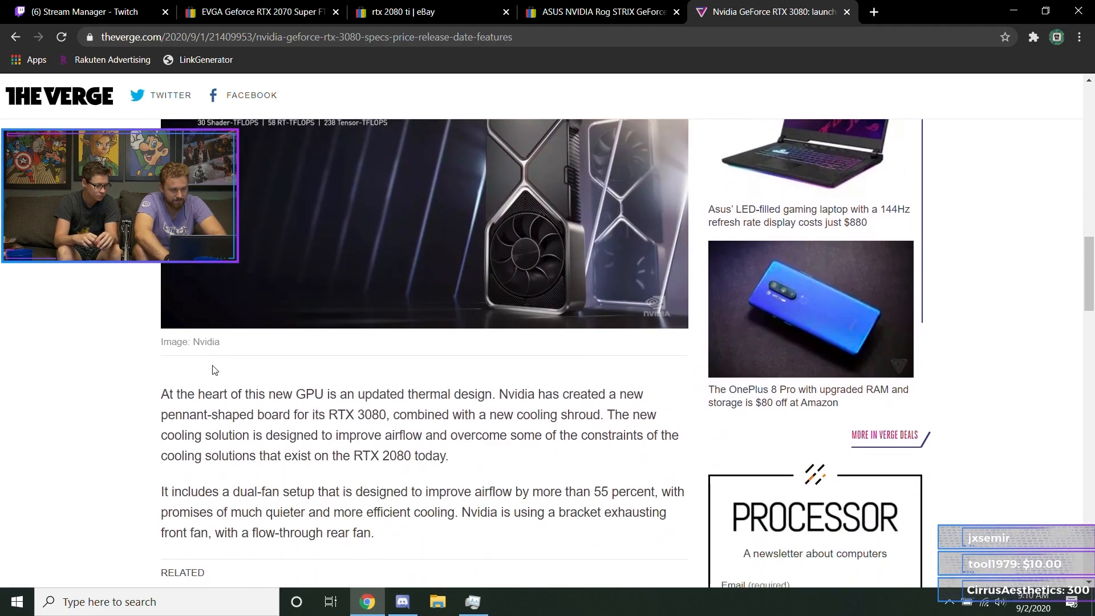
{"action": "scroll", "scroll_direction": "down", "scroll_amount": 3}
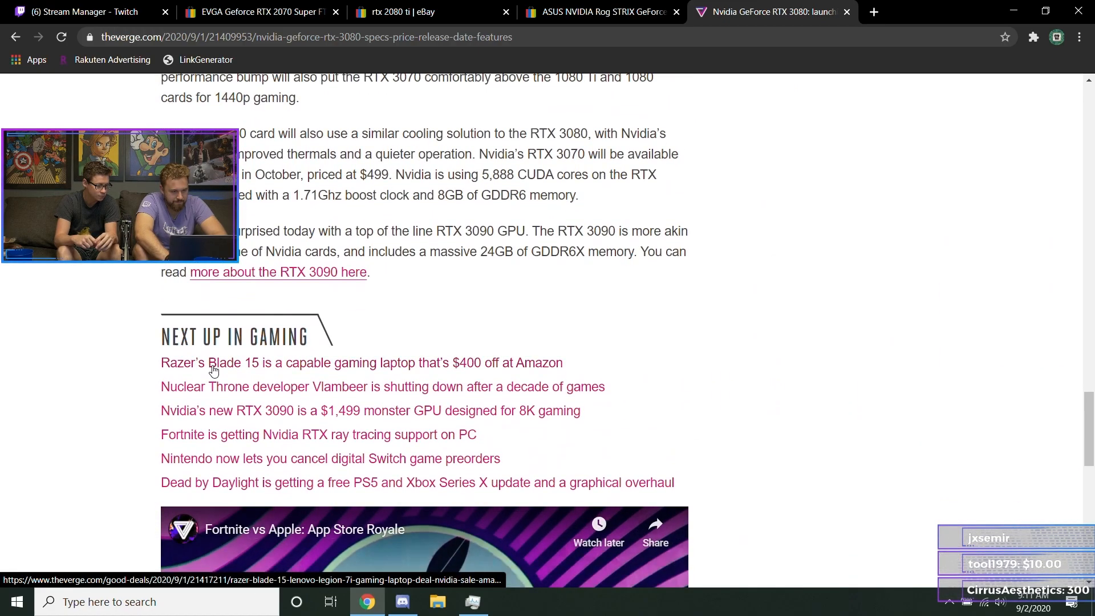
{"action": "scroll", "scroll_direction": "up", "scroll_amount": 3}
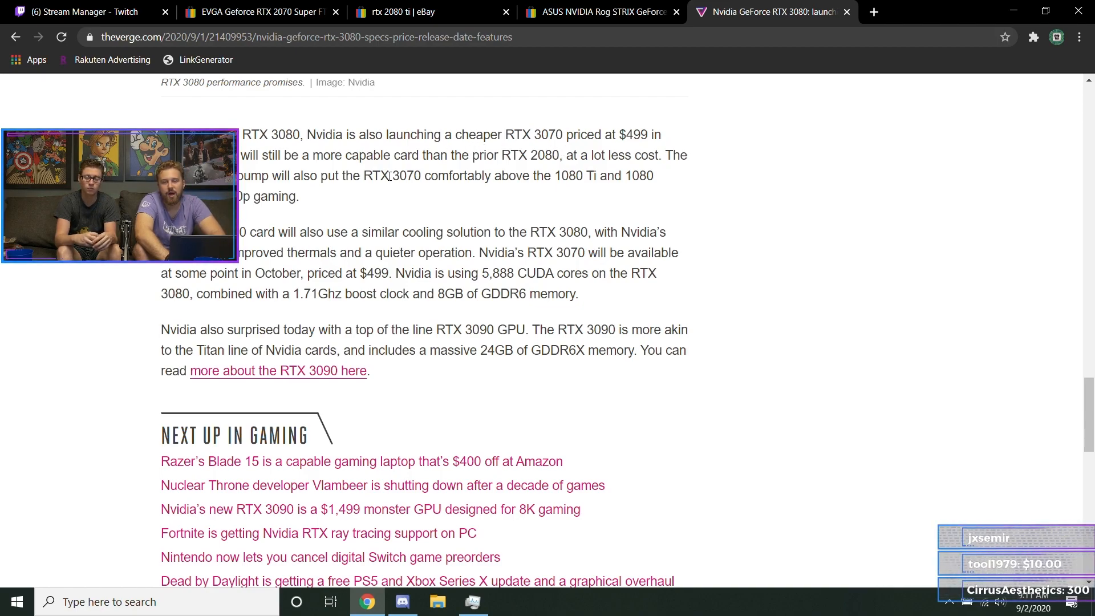
{"action": "mouse_move", "coordinate": [17, 37]}
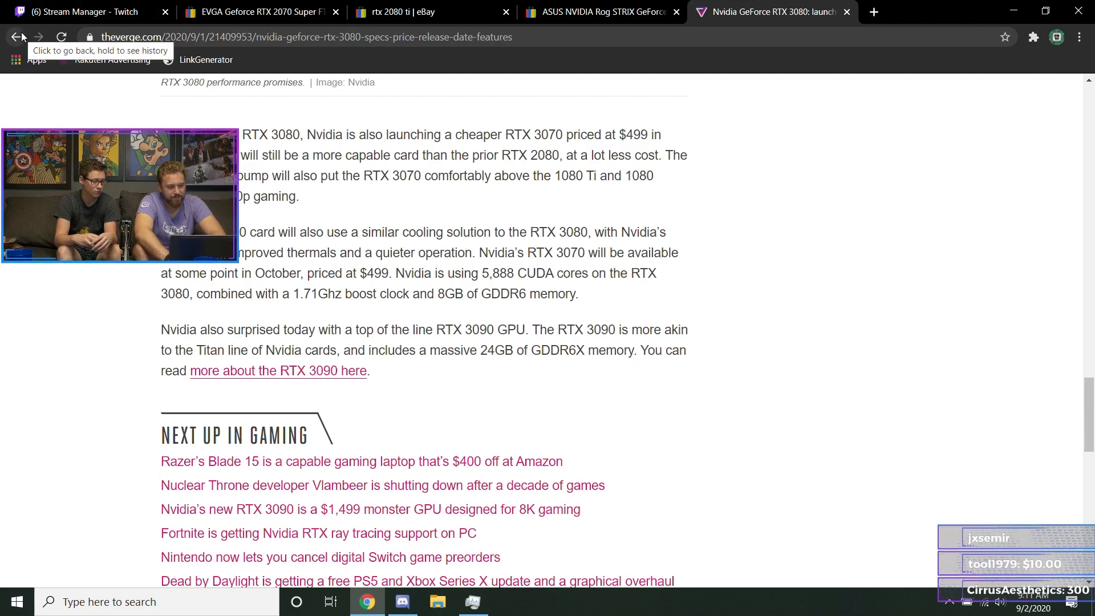
{"action": "mouse_move", "coordinate": [354, 271]}
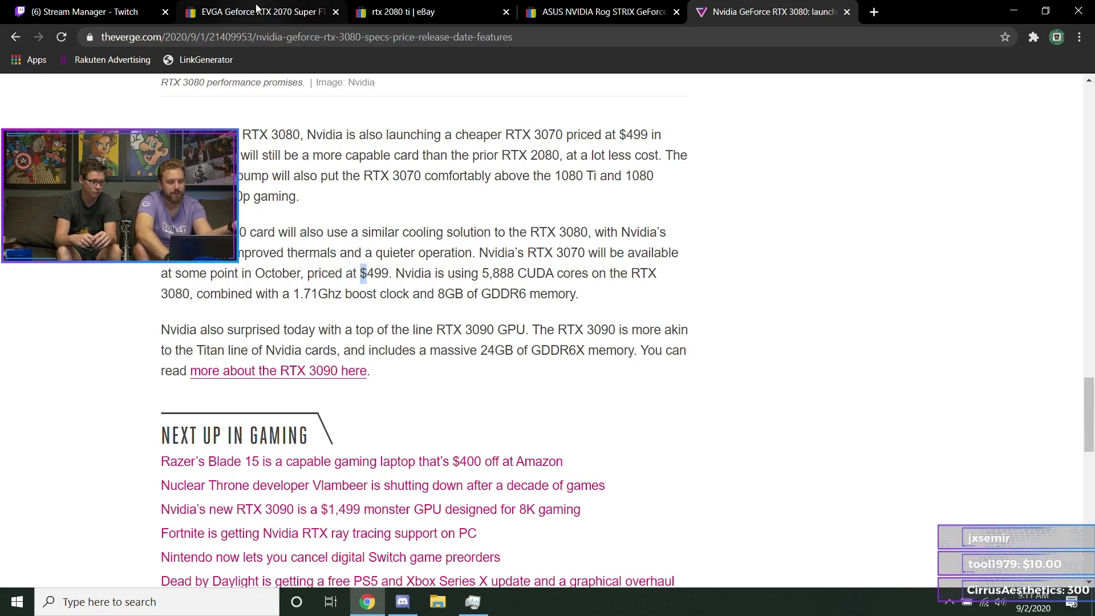
{"action": "left_click", "coordinate": [410, 12]}
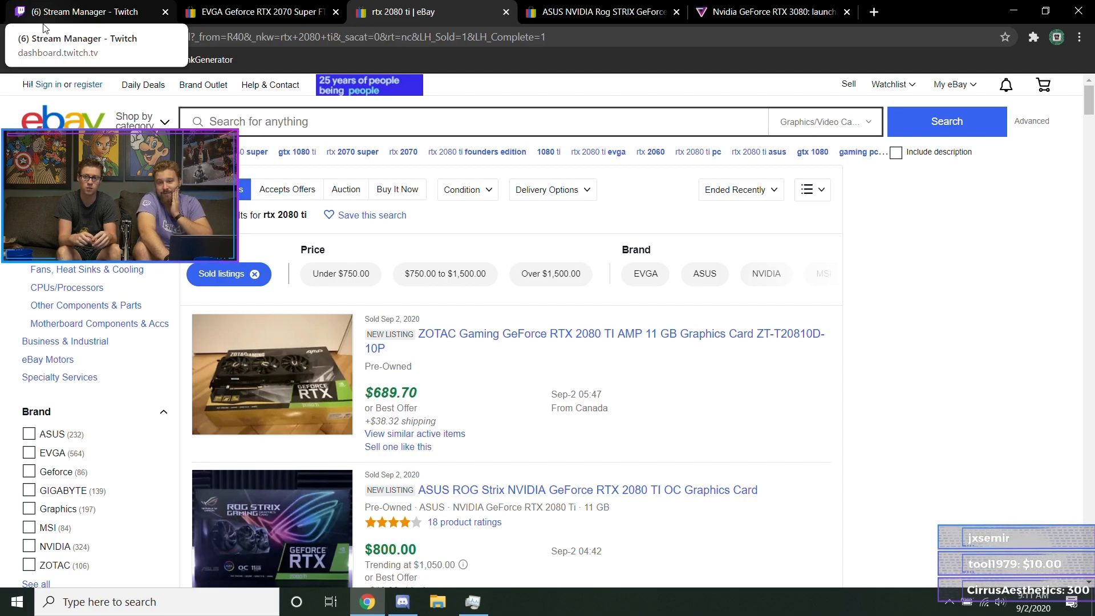
- View the $400 OfferUp RTX 2070 Super FE, then the $120 Ryzen 5 2600 gaming PC
{"action": "left_click", "coordinate": [84, 12]}
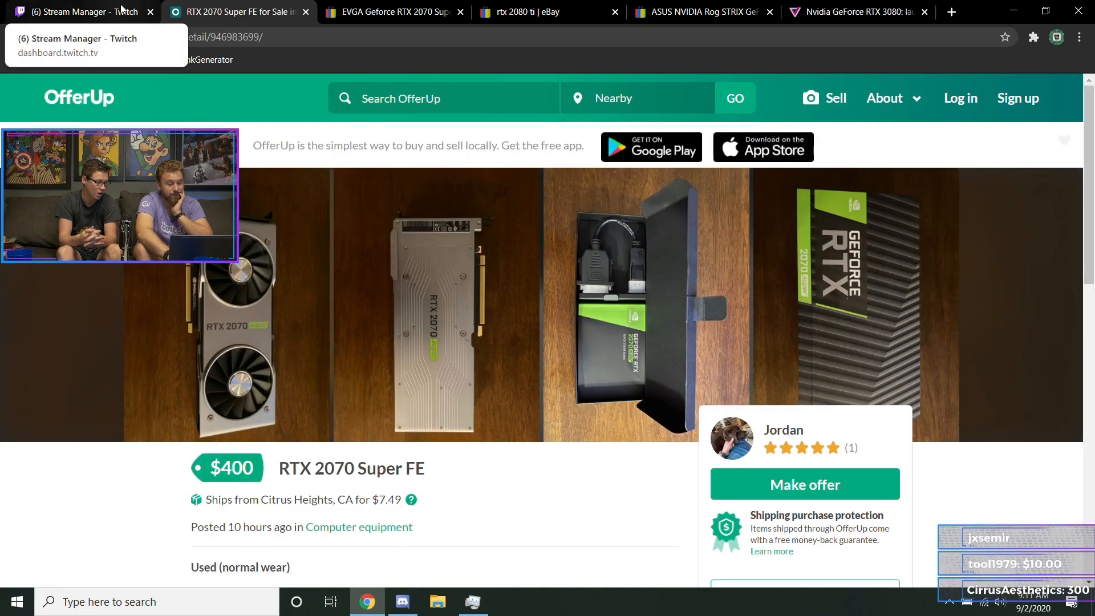
{"action": "left_click", "coordinate": [78, 12]}
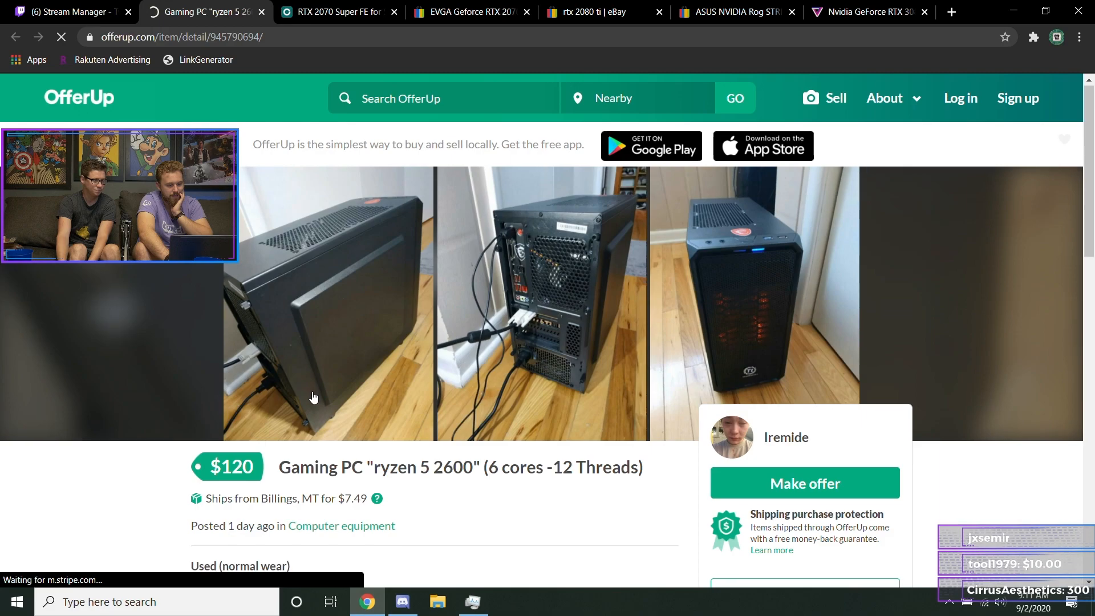
- Read the $120 Ryzen 5 2600 gaming PC specs, then switch to Twitch Stream Manager
{"action": "scroll", "scroll_direction": "down", "scroll_amount": 3}
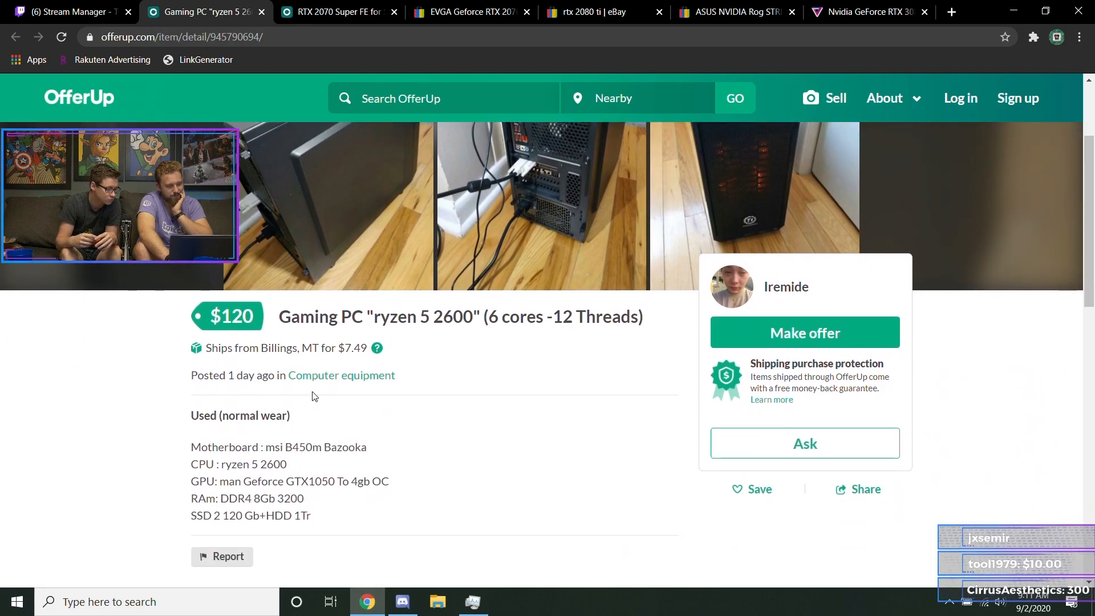
{"action": "scroll", "scroll_direction": "down", "scroll_amount": 3}
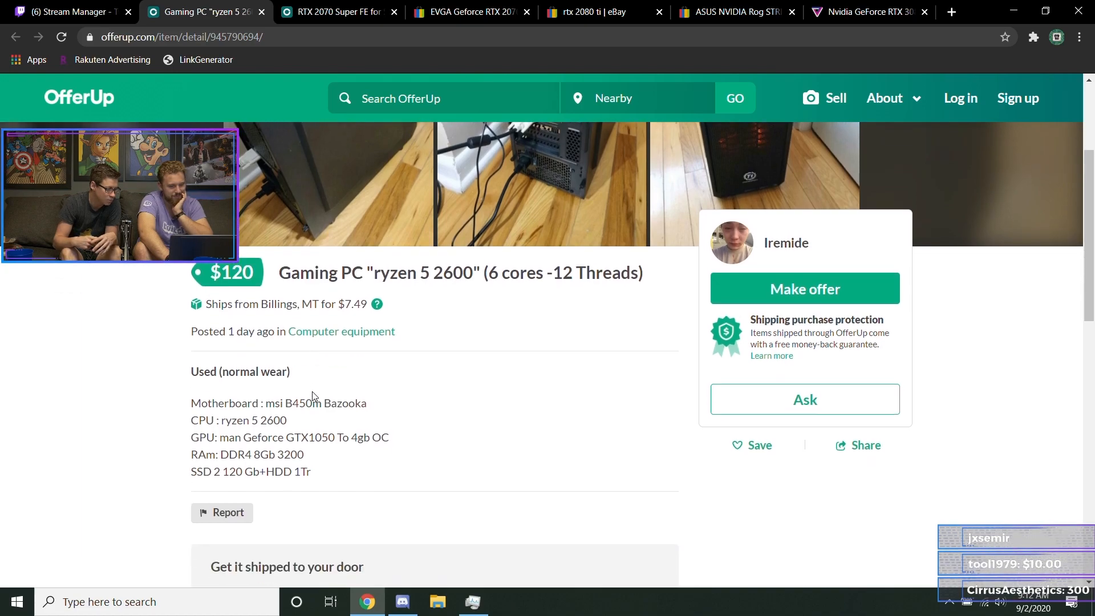
{"action": "scroll", "scroll_direction": "down", "scroll_amount": 3}
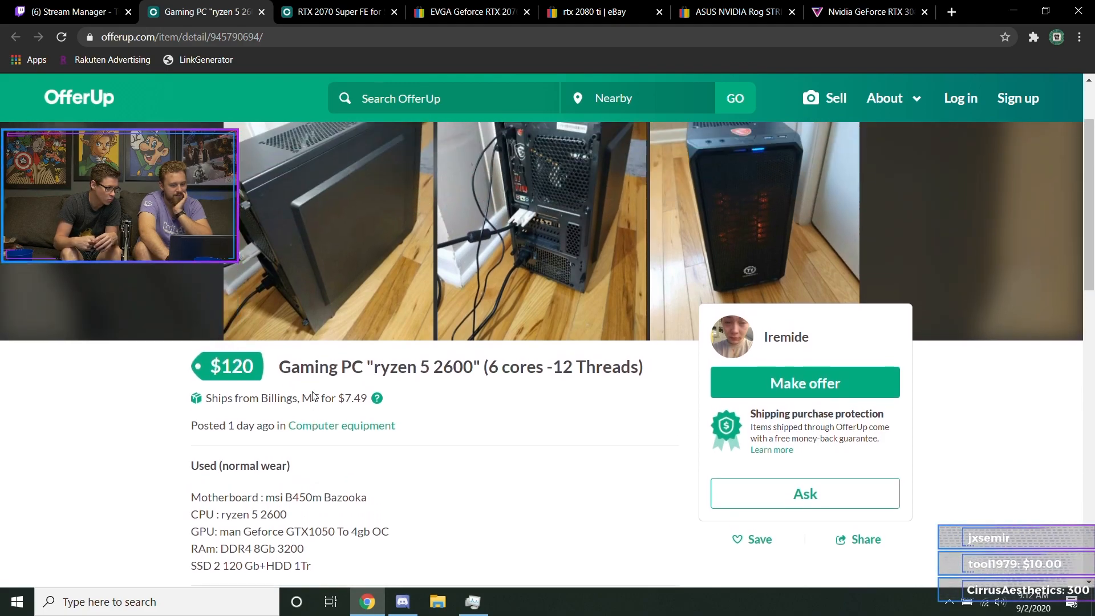
{"action": "scroll", "scroll_direction": "down", "scroll_amount": 3}
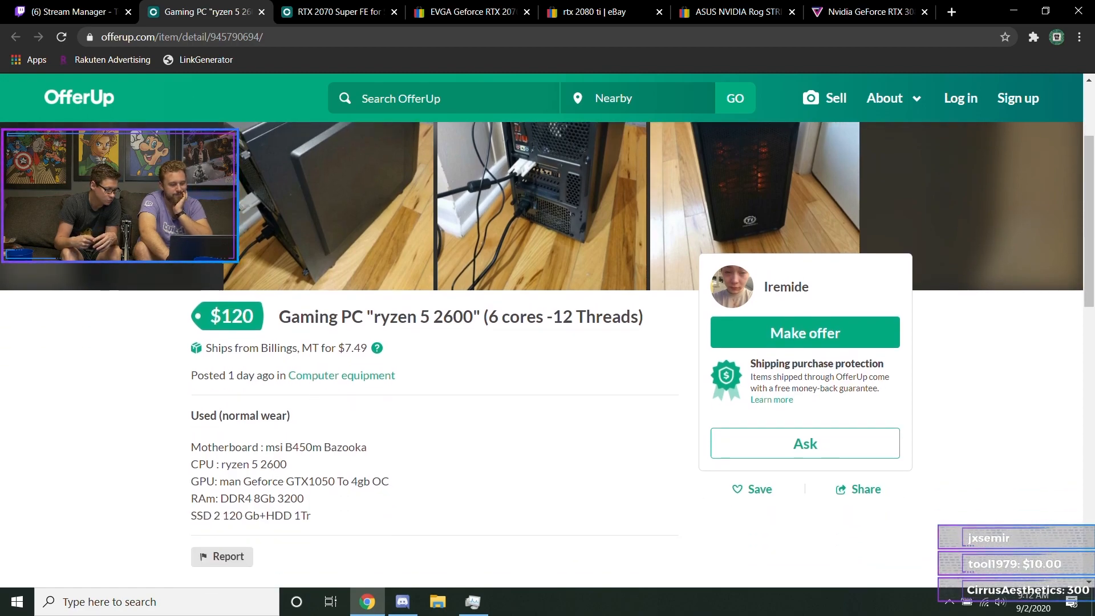
{"action": "mouse_move", "coordinate": [62, 12]}
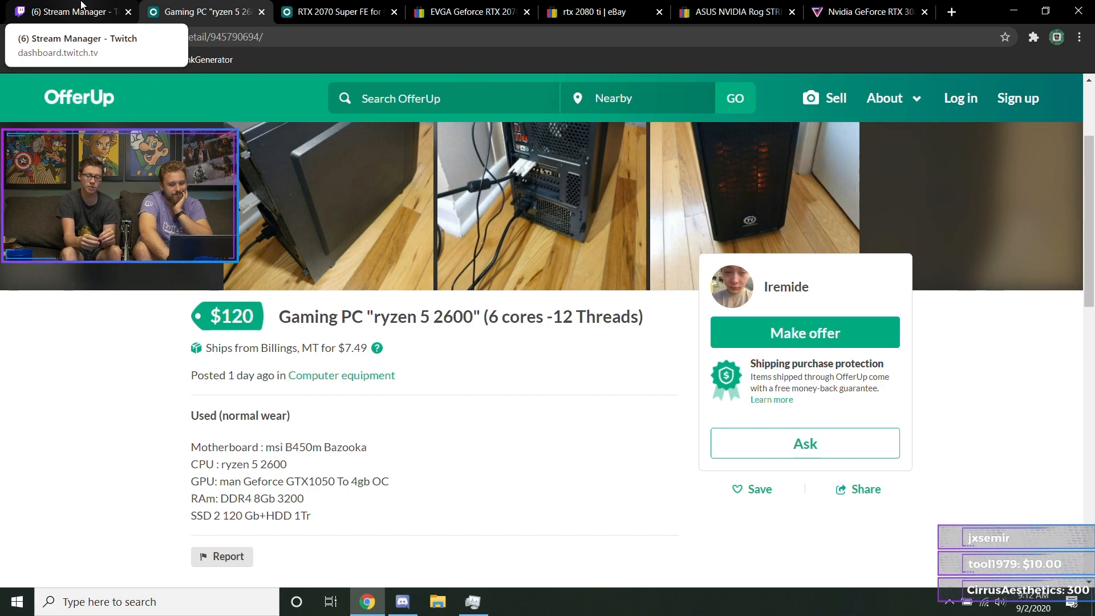
{"action": "left_click", "coordinate": [67, 12]}
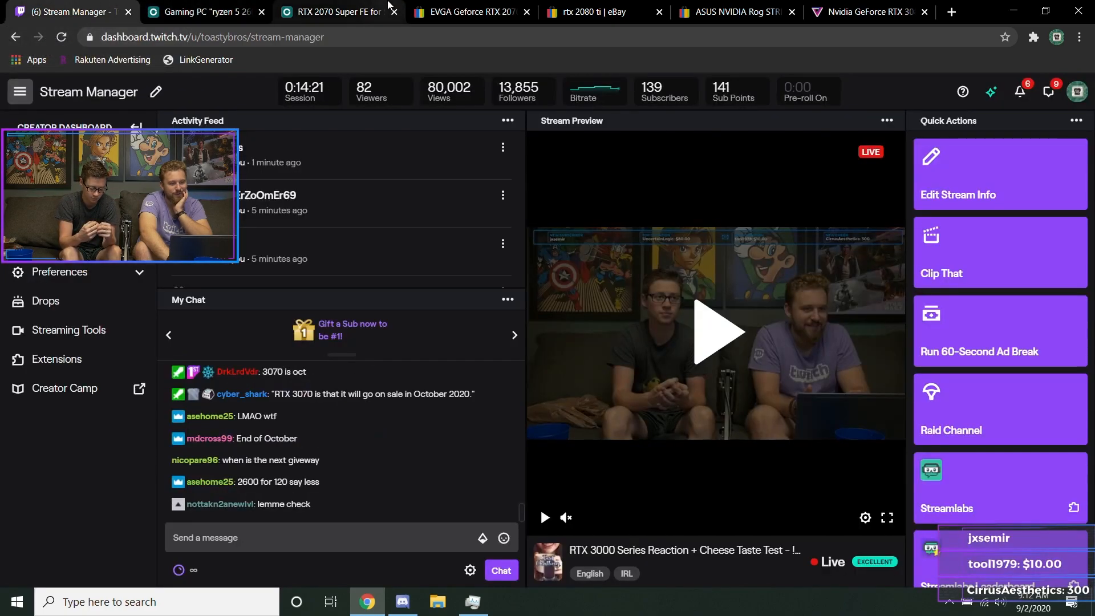
- Return to the $400 EVGA 2070 Super eBay tab and close the OfferUp 2070 Super FE tab
{"action": "left_click", "coordinate": [472, 12]}
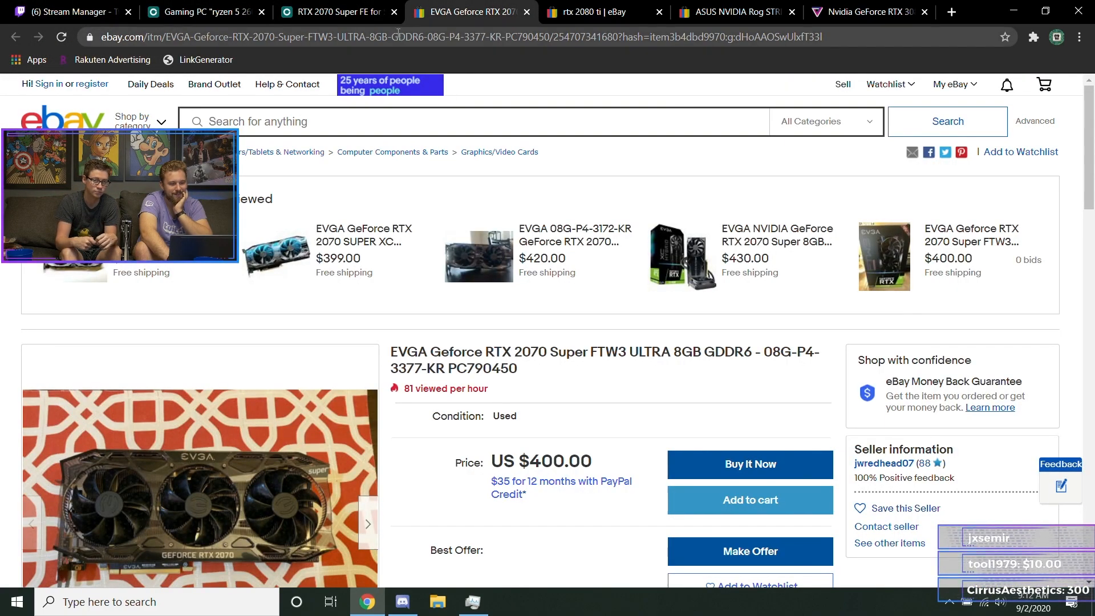
{"action": "left_click", "coordinate": [394, 12]}
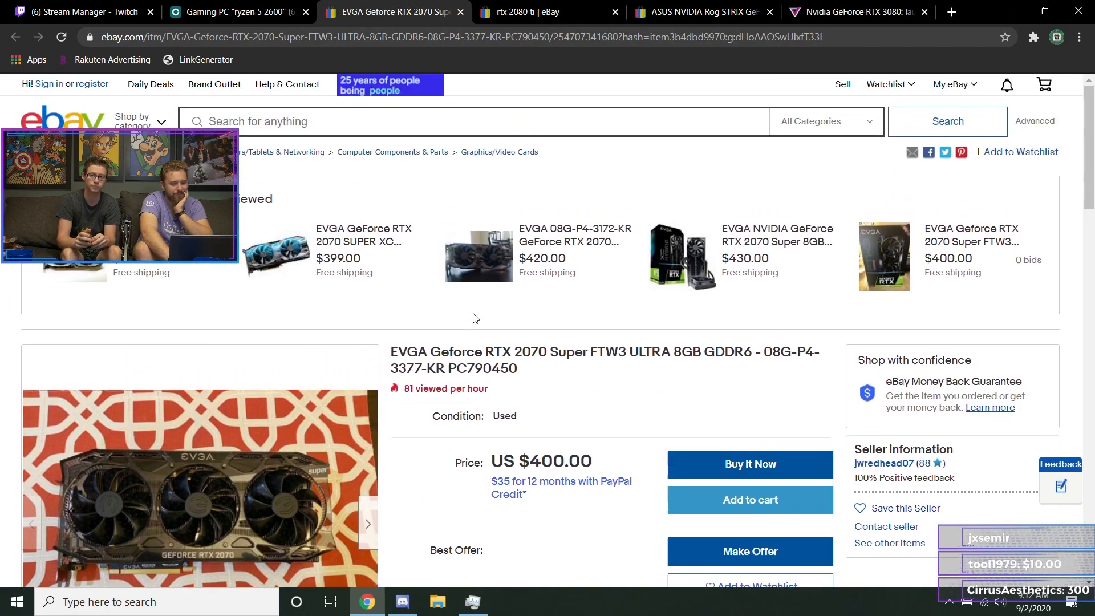
{"action": "type", "text": "r"}
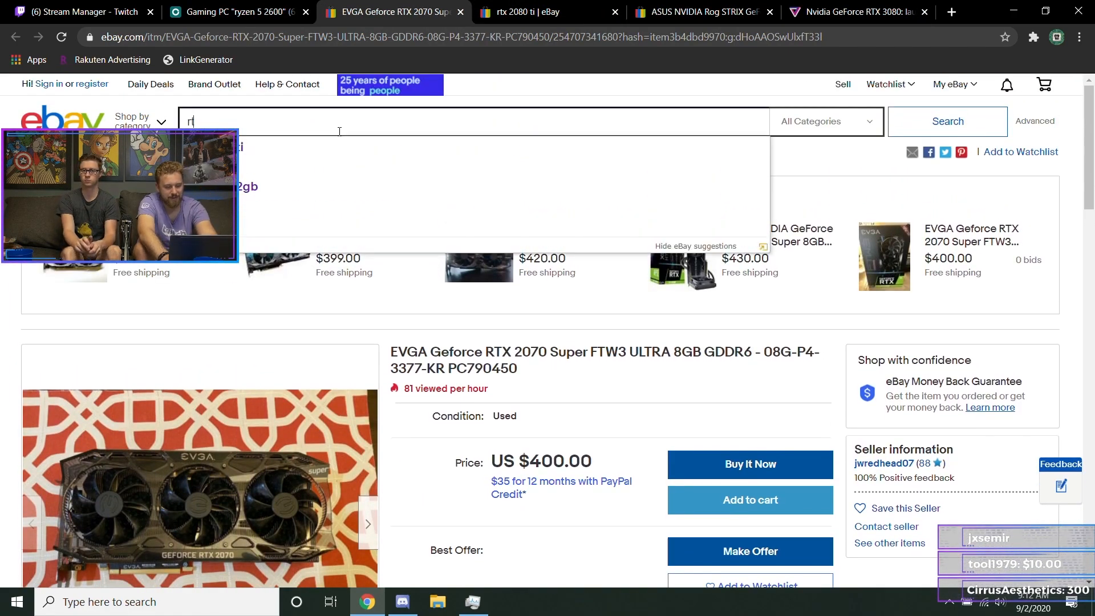
- Search eBay for 'rtx 2060', browse cards about $188–$449, briefly rechecking sold 2080 Ti results
{"action": "type", "text": "tx 2060"}
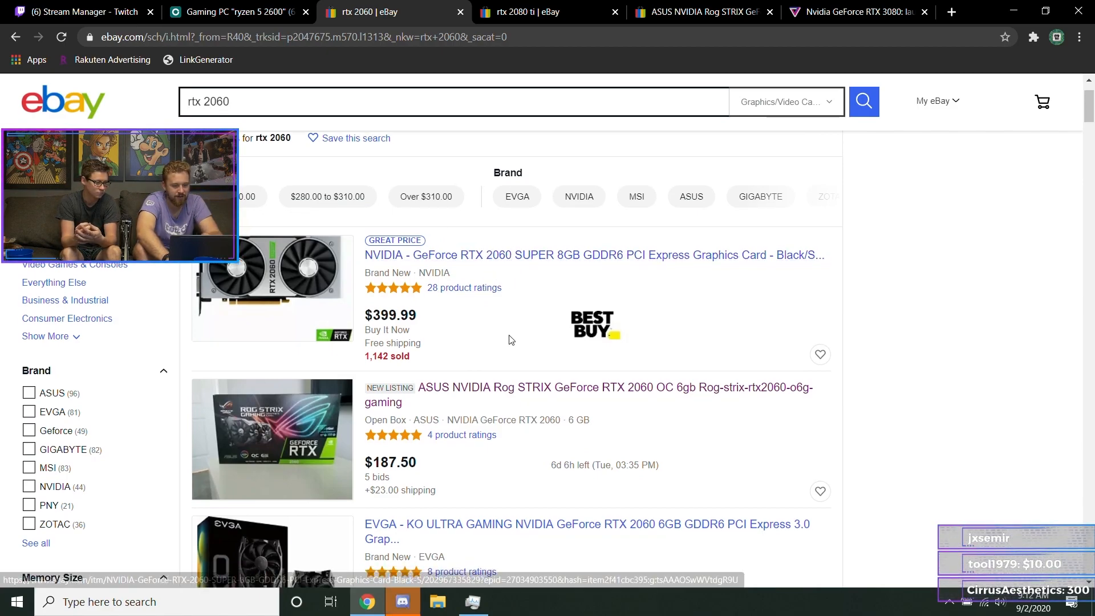
{"action": "scroll", "scroll_direction": "down", "scroll_amount": 3}
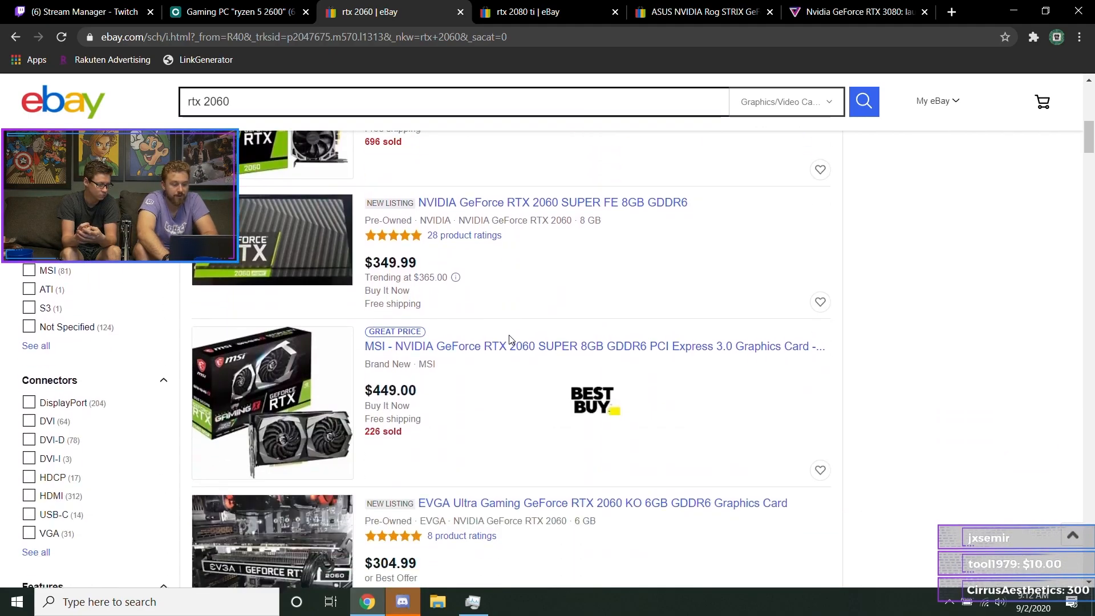
{"action": "scroll", "scroll_direction": "up", "scroll_amount": 3}
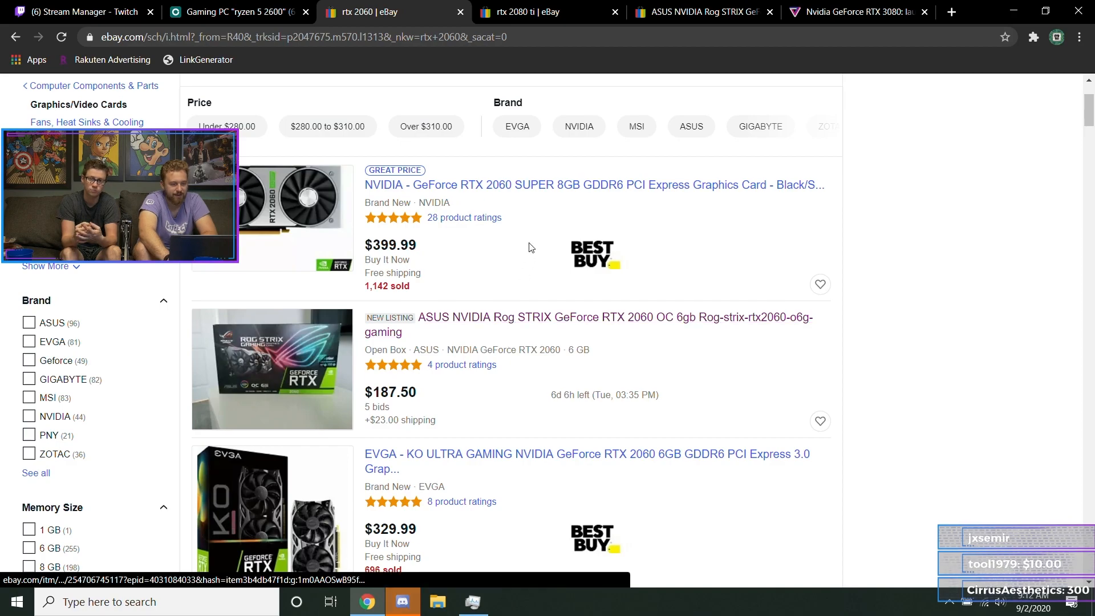
{"action": "mouse_move", "coordinate": [532, 245]}
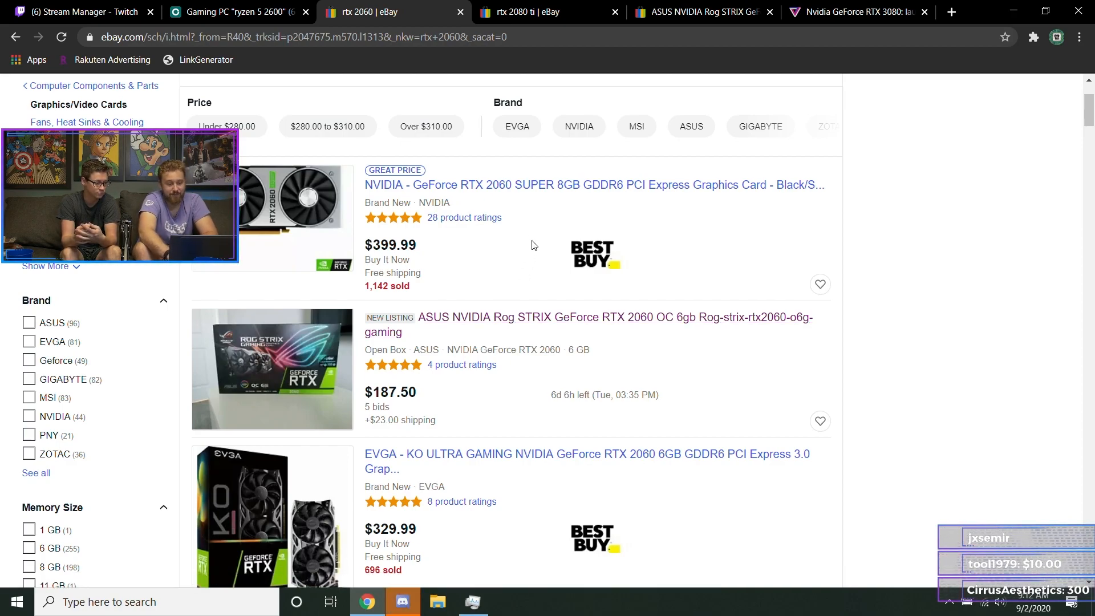
{"action": "scroll", "scroll_direction": "down", "scroll_amount": 3}
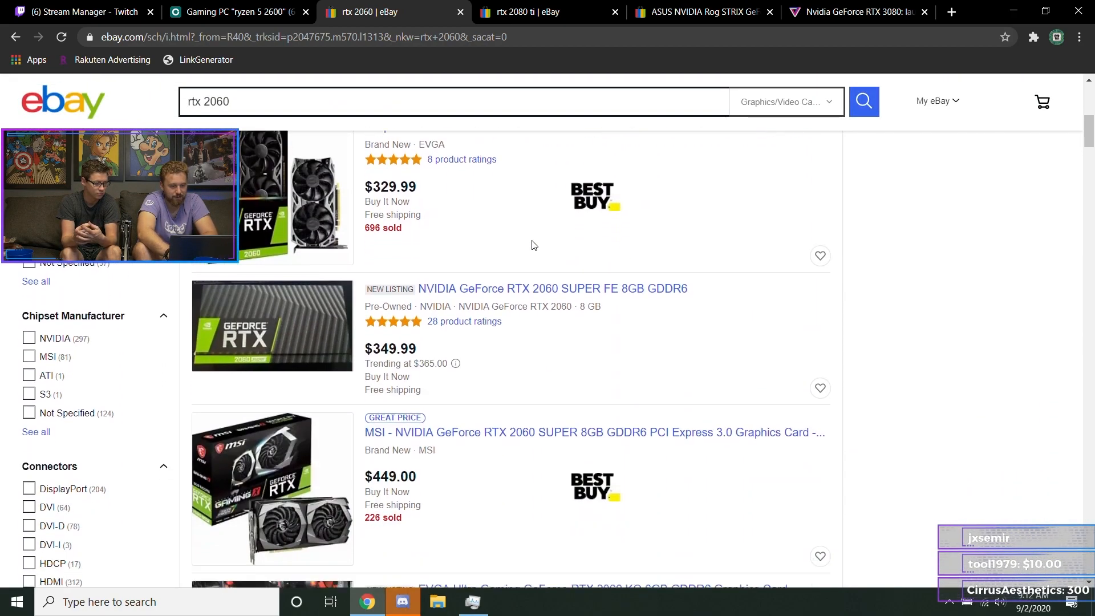
{"action": "scroll", "scroll_direction": "down", "scroll_amount": 3}
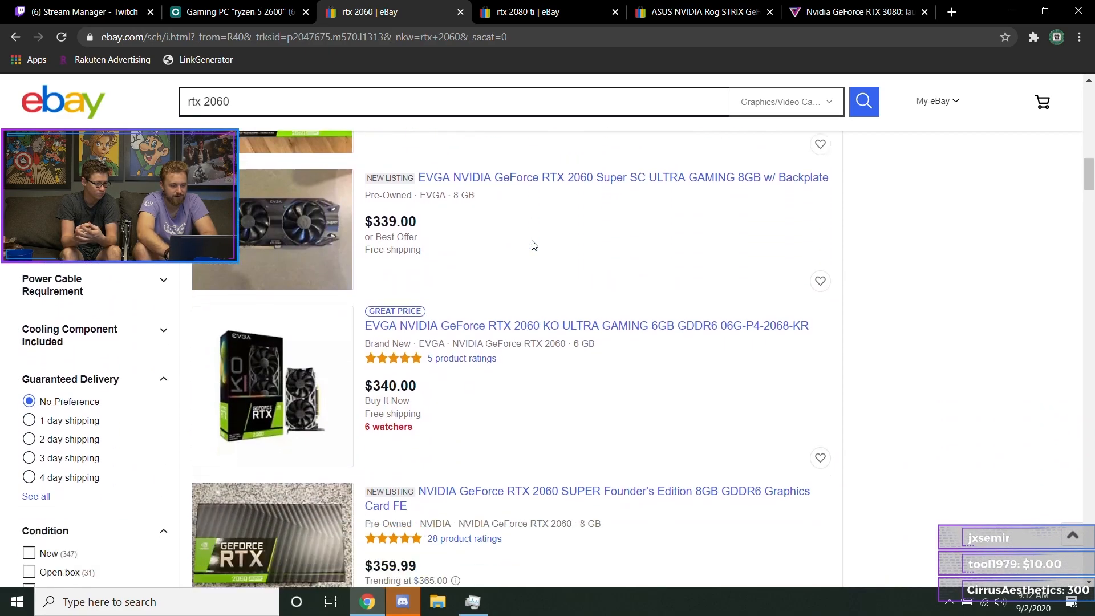
{"action": "scroll", "scroll_direction": "down", "scroll_amount": 3}
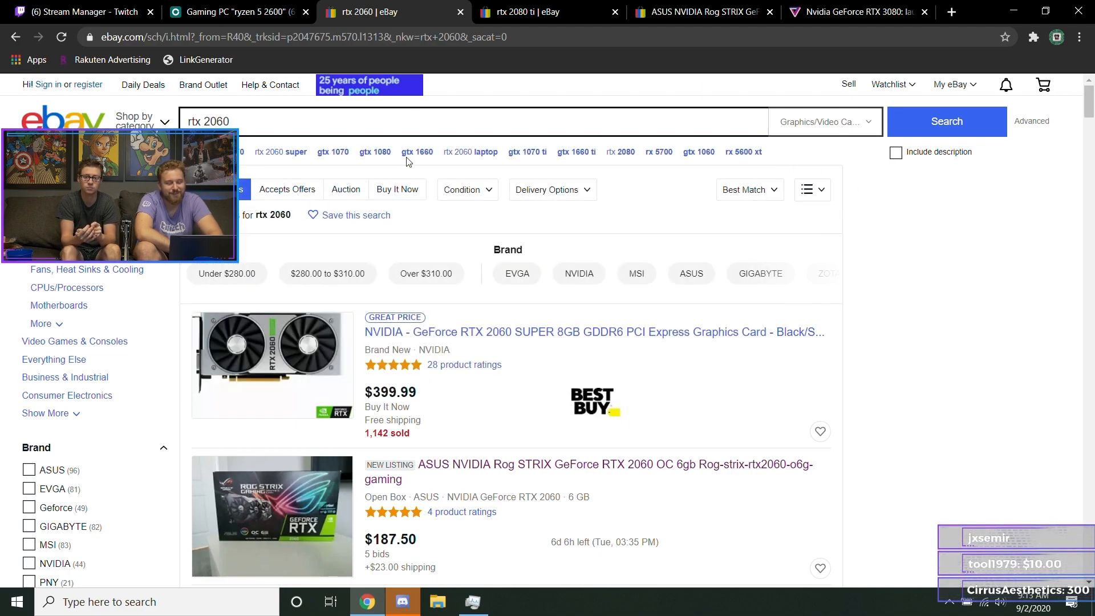
{"action": "left_click", "coordinate": [535, 12]}
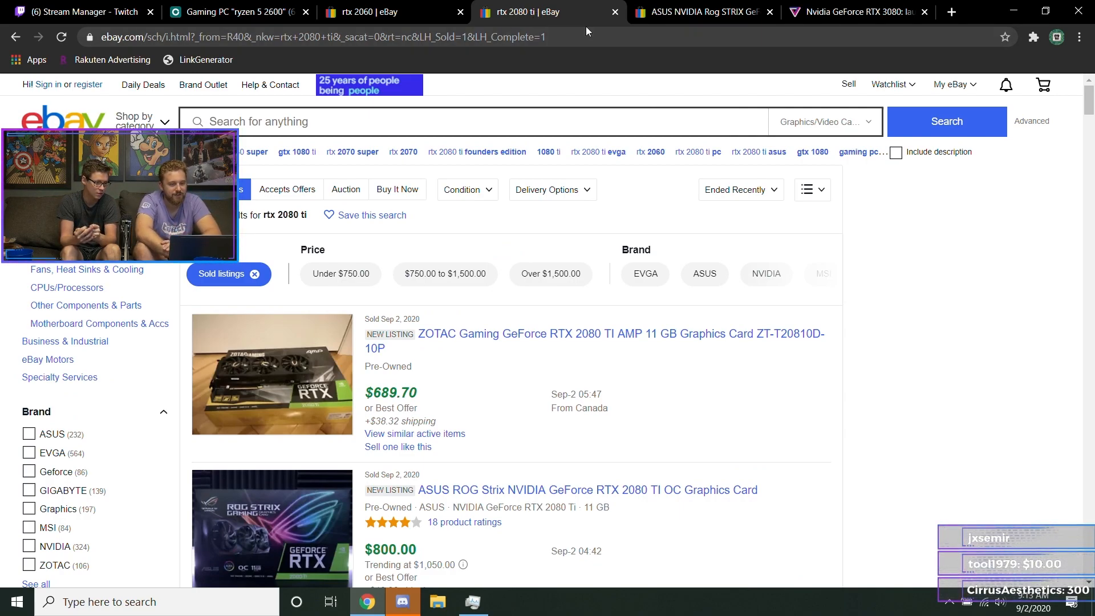
{"action": "left_click", "coordinate": [392, 12]}
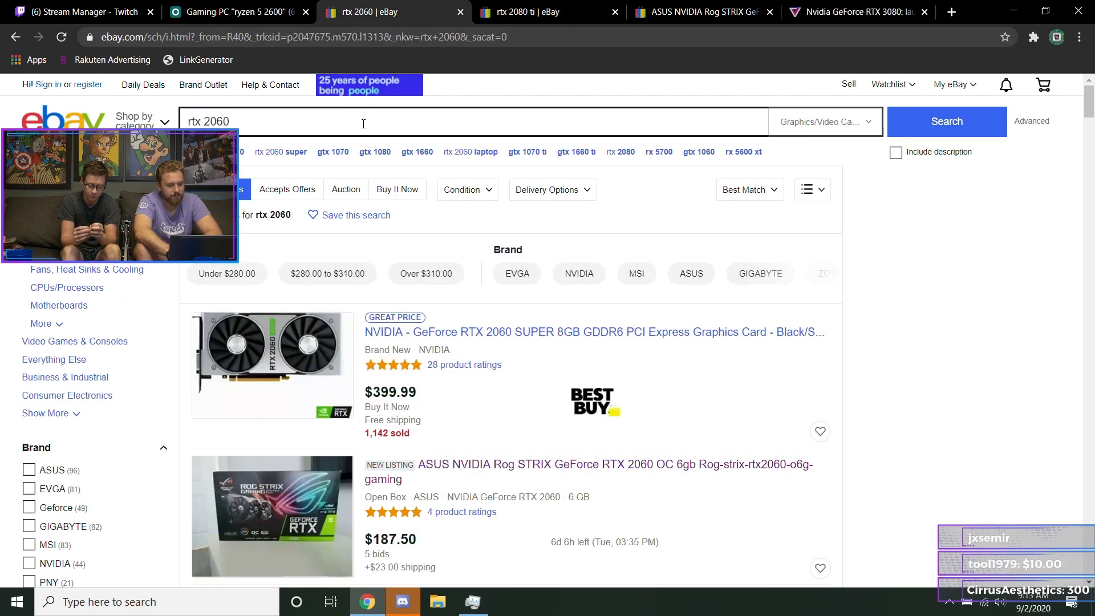
- Search eBay for 'gtx 1070' and browse cards priced roughly $162 to $330
{"action": "type", "text": "gtx 107"}
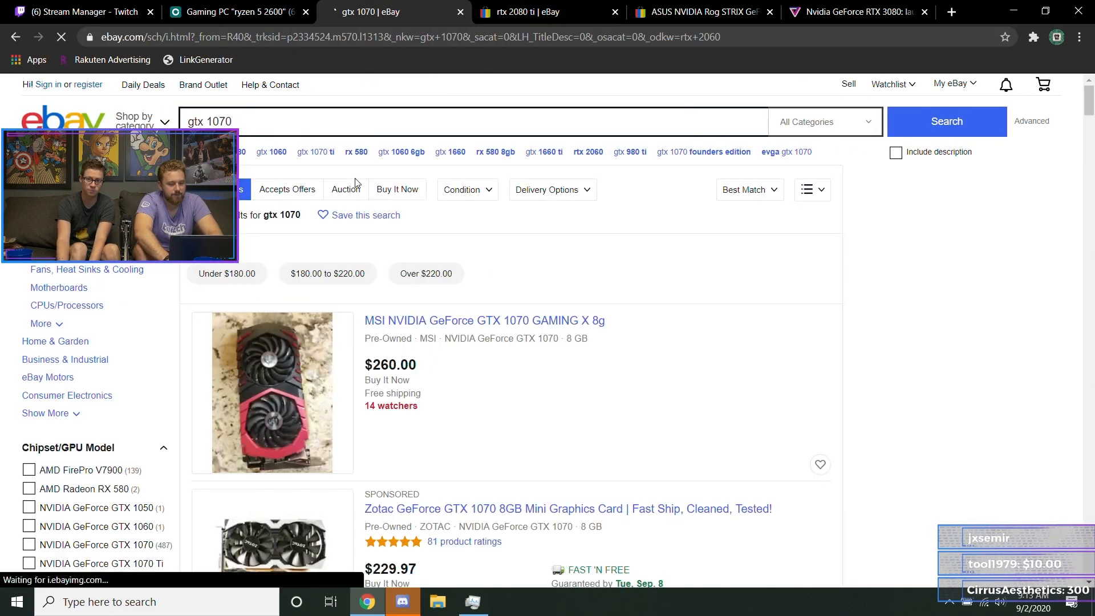
{"action": "scroll", "scroll_direction": "down", "scroll_amount": 3}
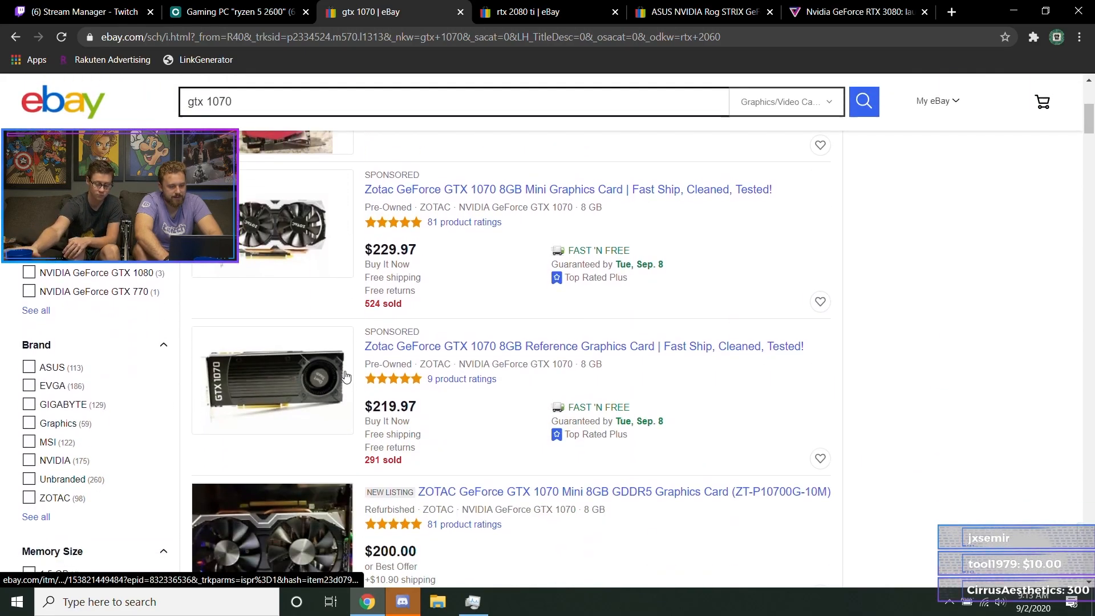
{"action": "scroll", "scroll_direction": "down", "scroll_amount": 3}
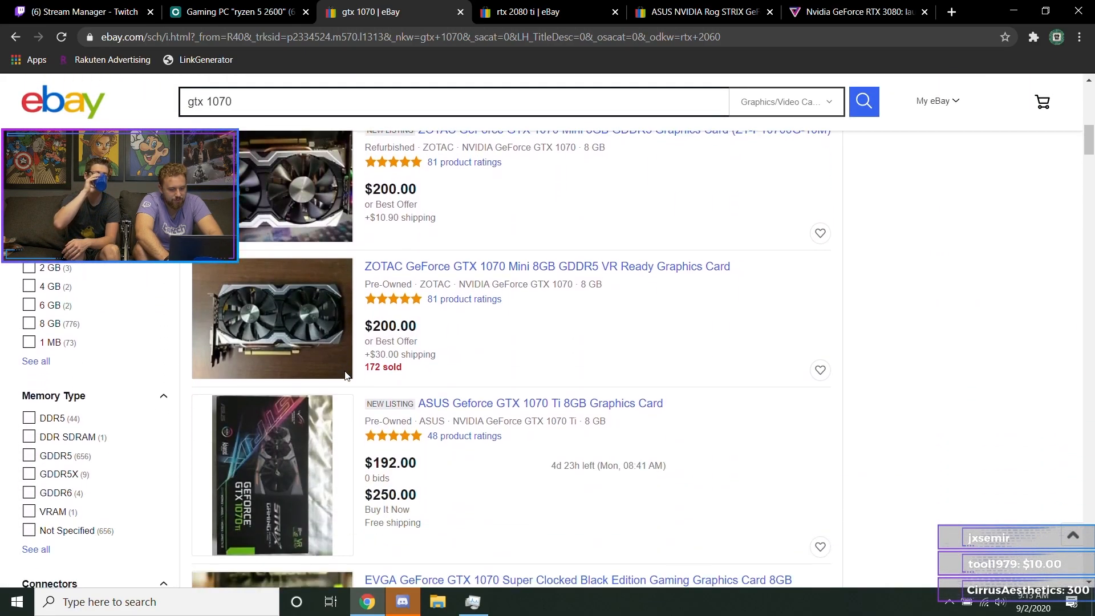
{"action": "scroll", "scroll_direction": "down", "scroll_amount": 3}
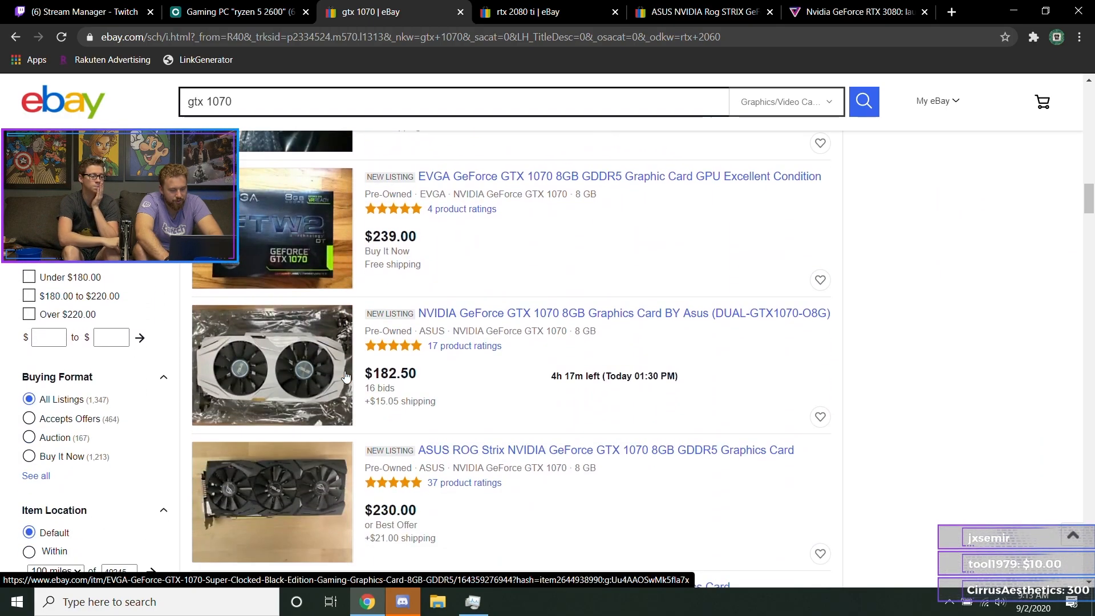
{"action": "scroll", "scroll_direction": "down", "scroll_amount": 3}
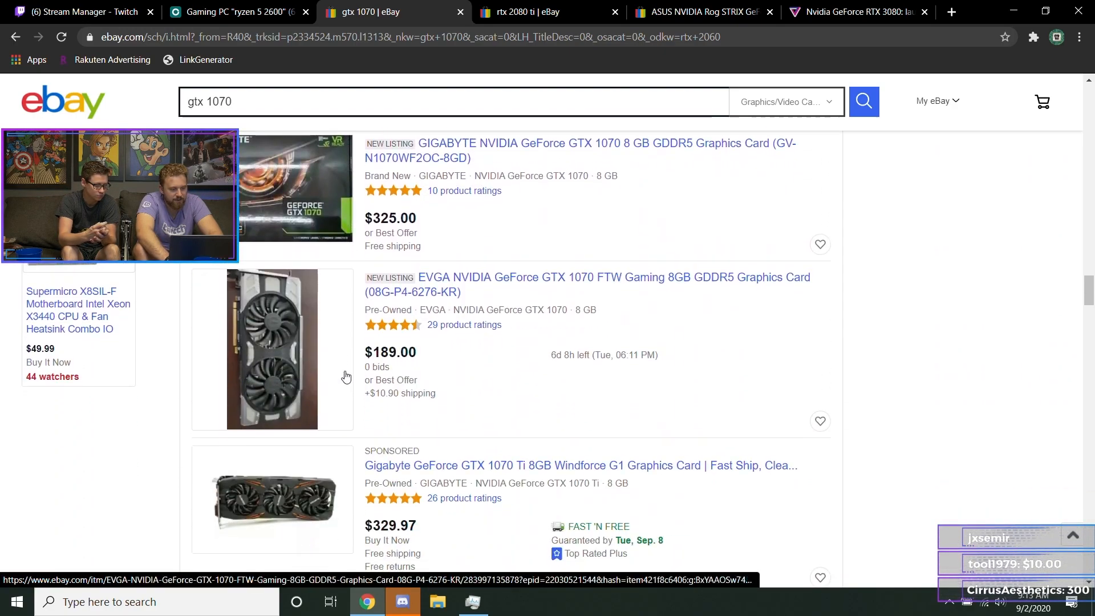
{"action": "scroll", "scroll_direction": "down", "scroll_amount": 3}
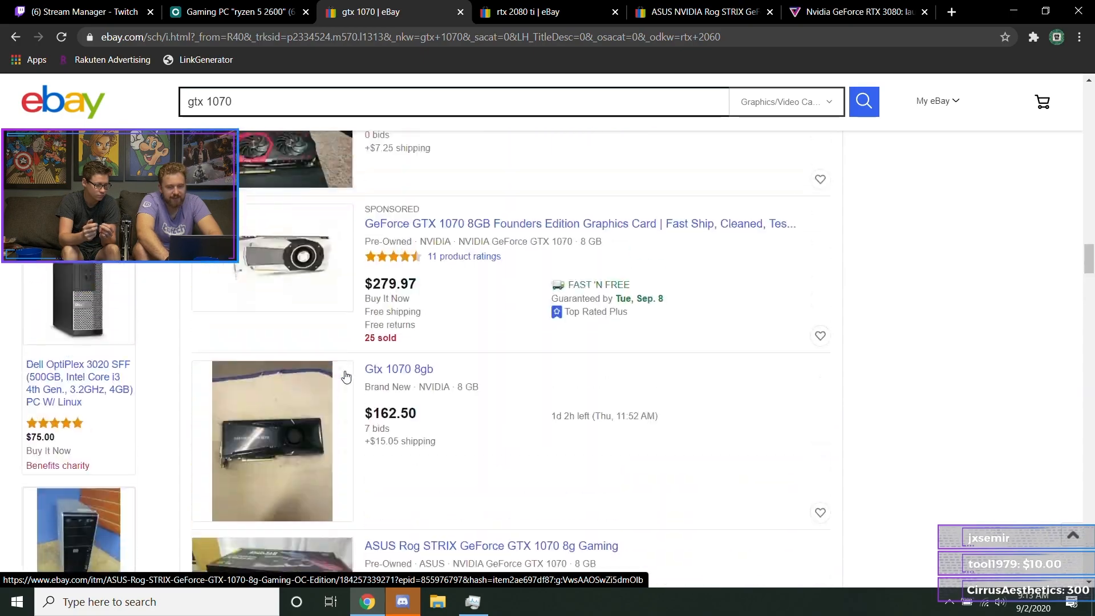
{"action": "scroll", "scroll_direction": "up", "scroll_amount": 3}
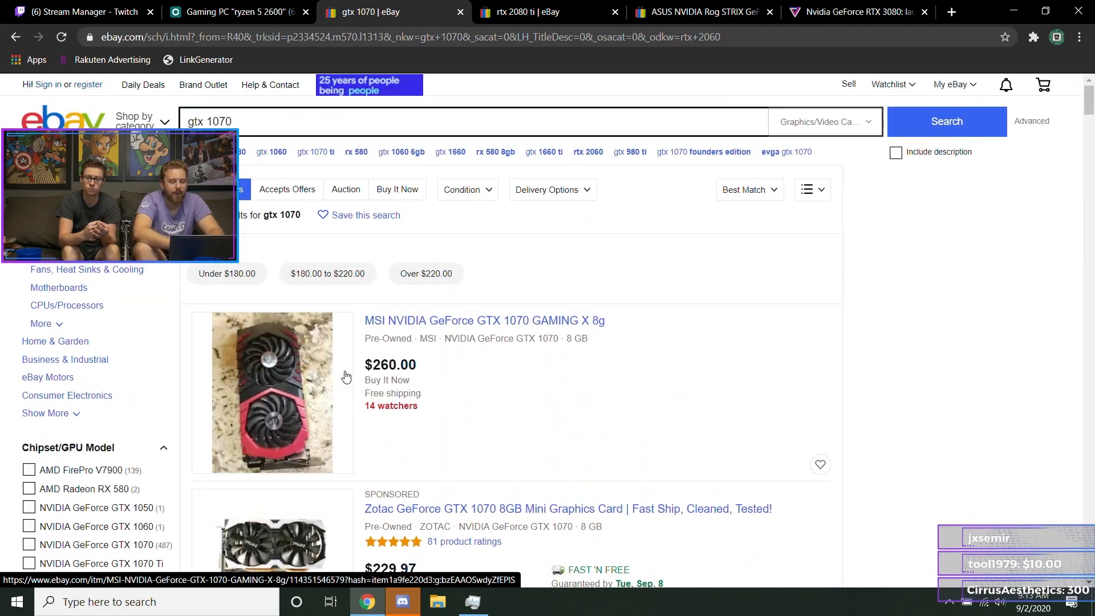